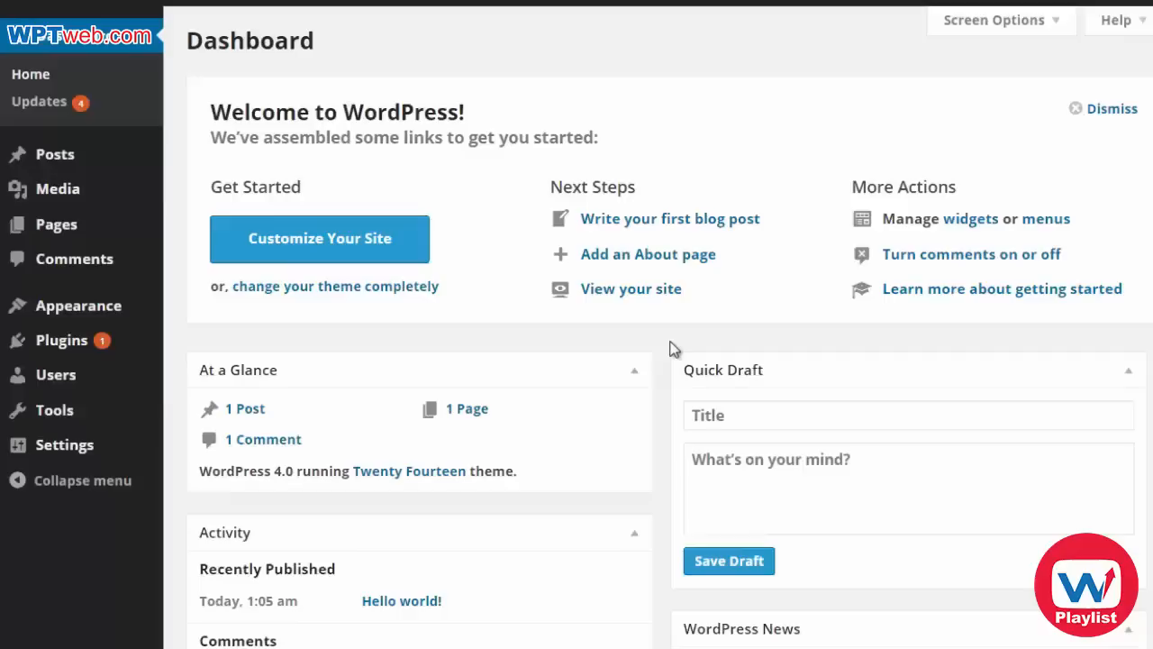
mouse_move(378, 94)
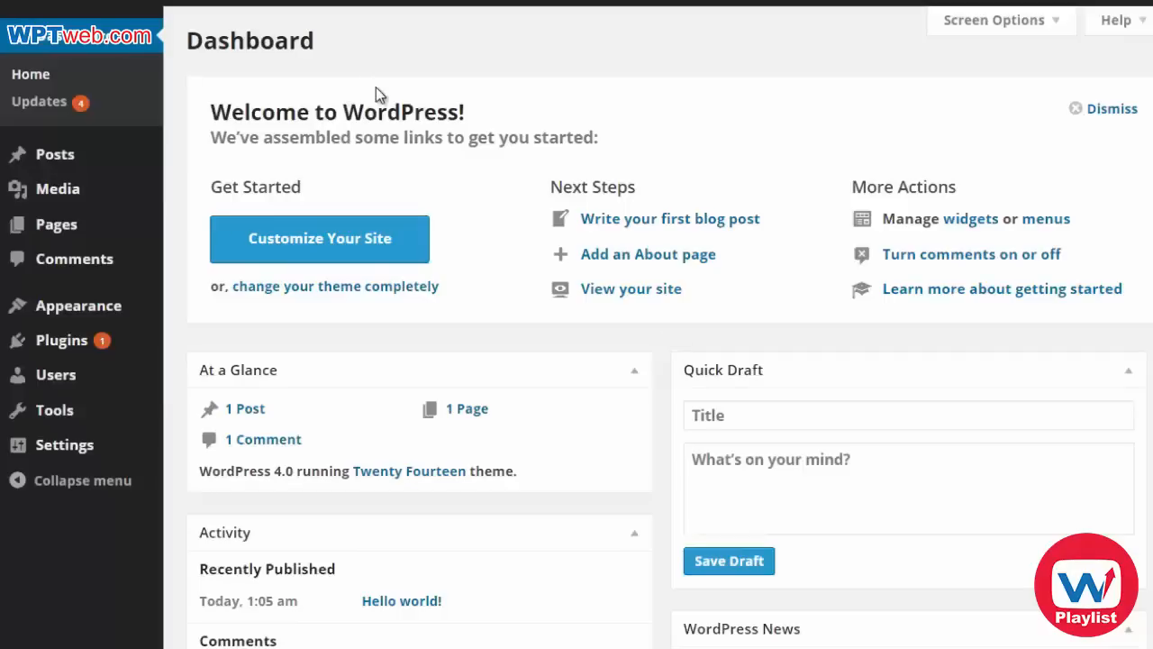
mouse_move(324, 103)
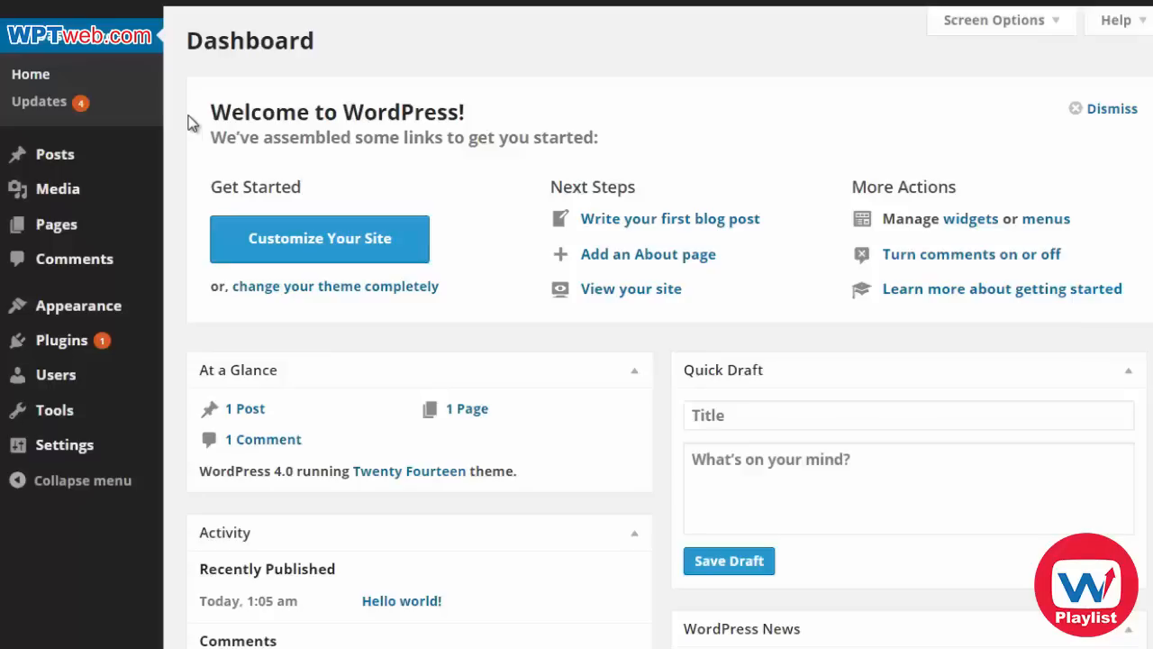
mouse_move(54, 154)
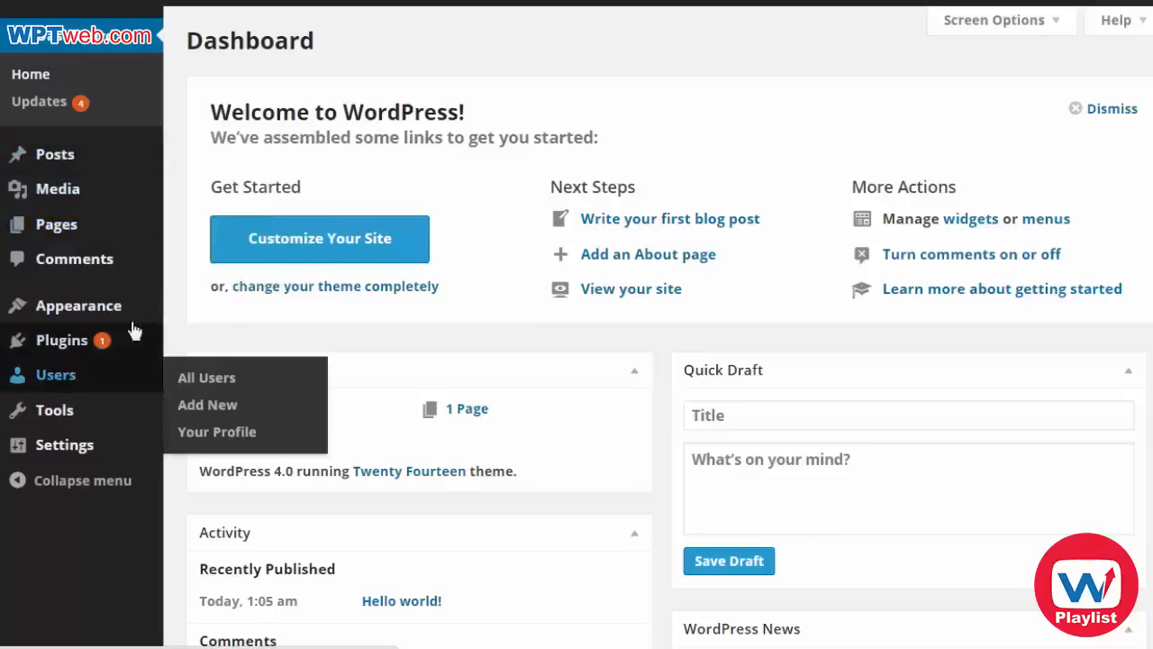
mouse_move(205, 119)
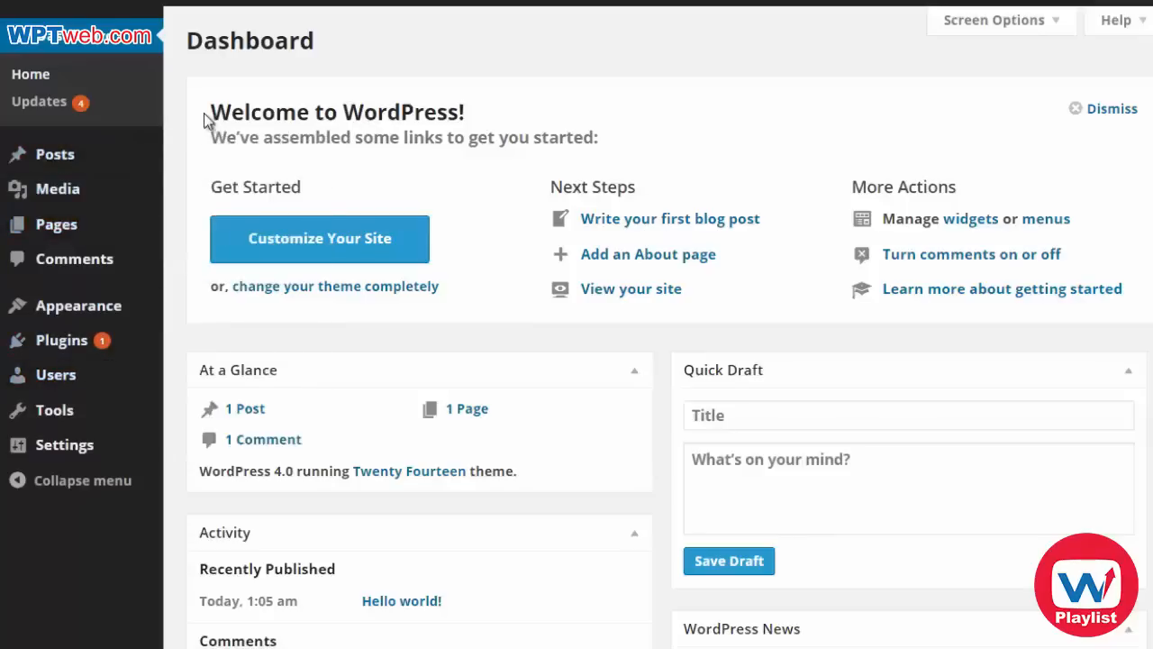
mouse_move(54, 153)
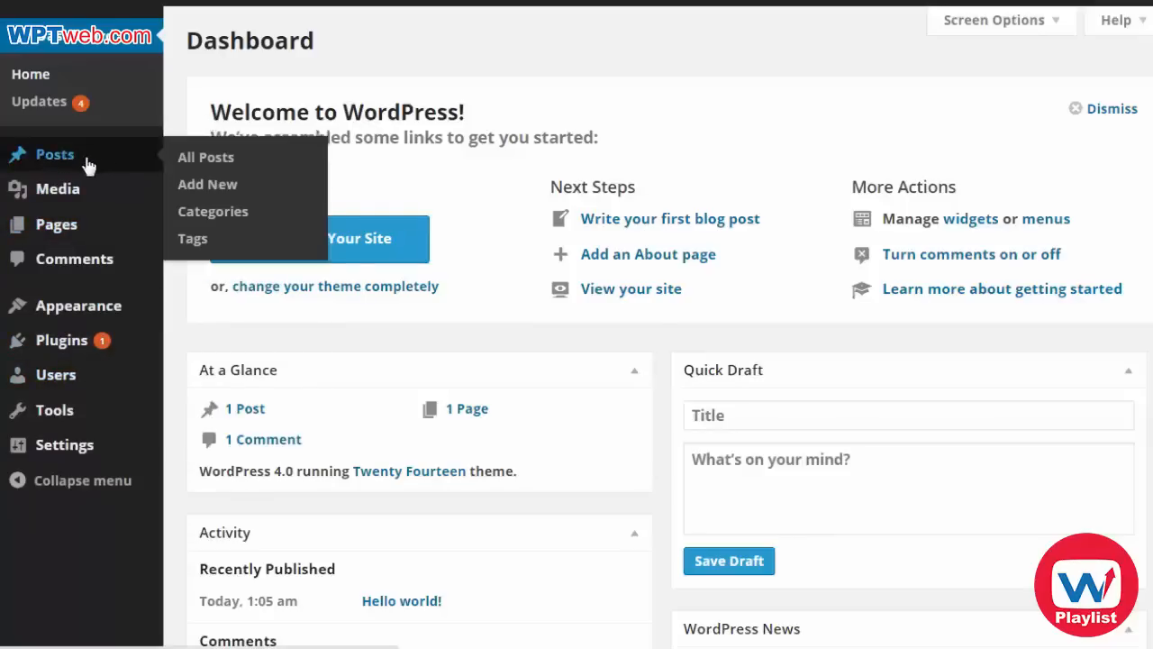
Step: Move the default 'Hello world!' post to the trash from the All Posts list
click(205, 157)
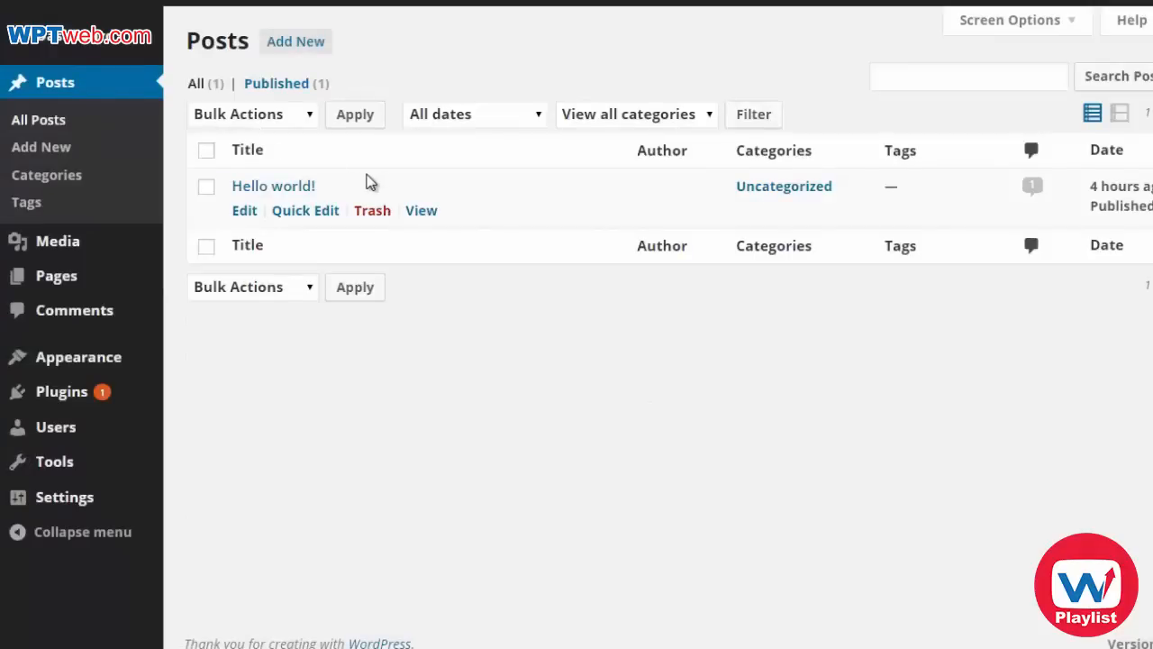
mouse_move(274, 186)
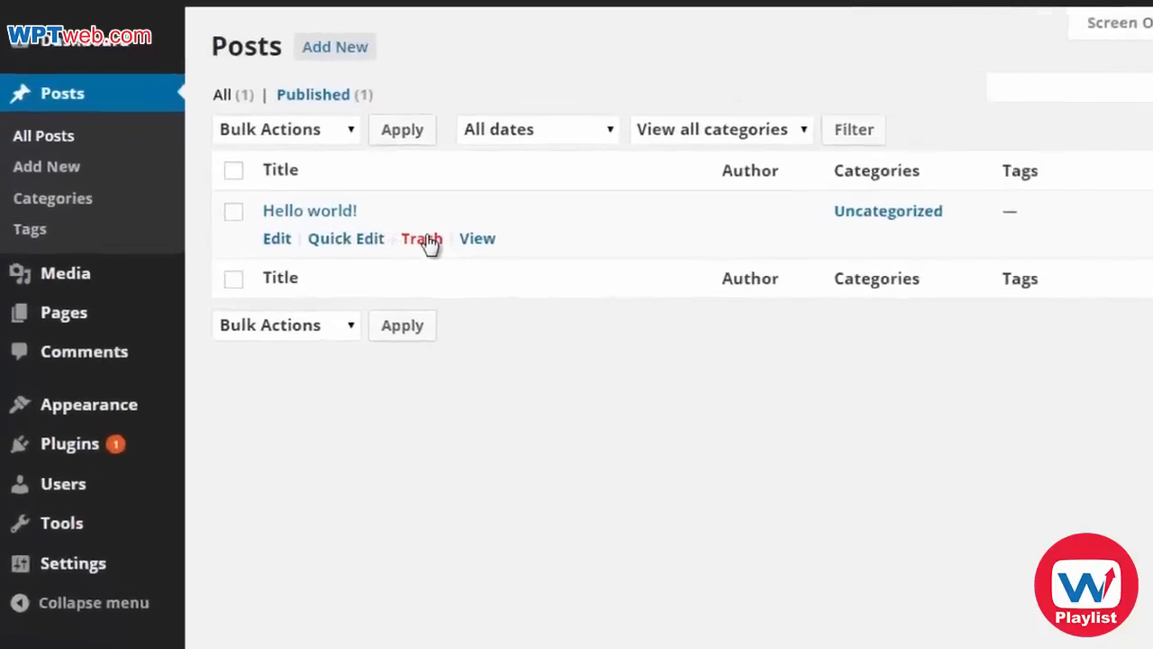
click(422, 238)
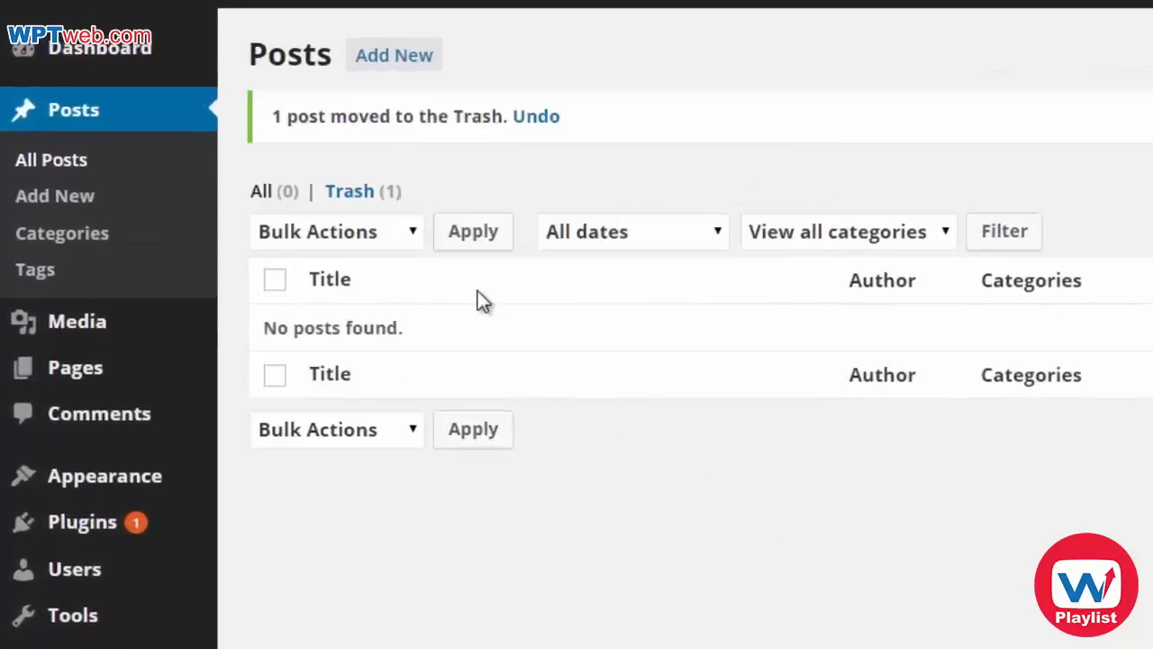
mouse_move(350, 261)
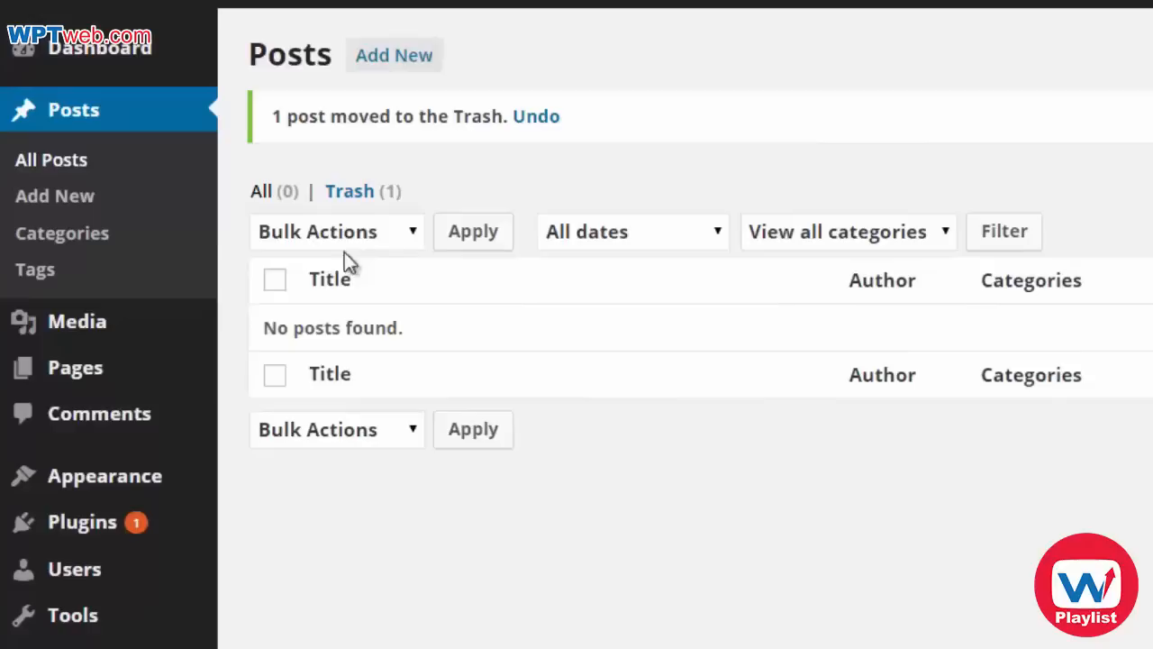
mouse_move(54, 194)
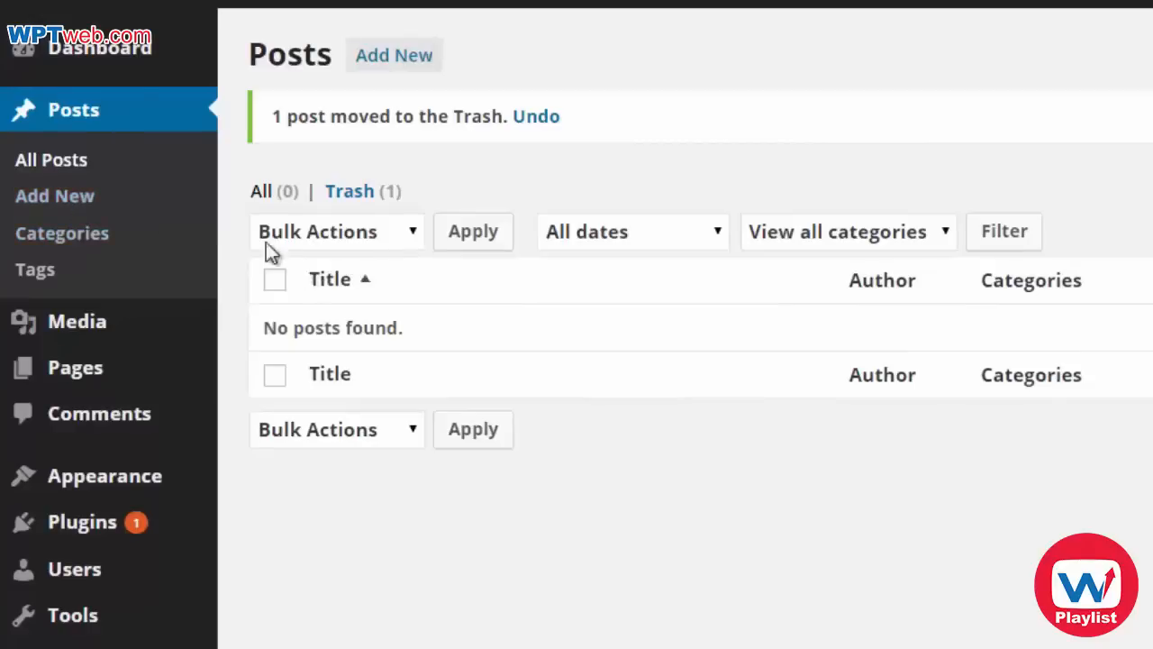
Step: Review the Categories screen (only Uncategorized) and switch to the empty Tags screen
click(62, 232)
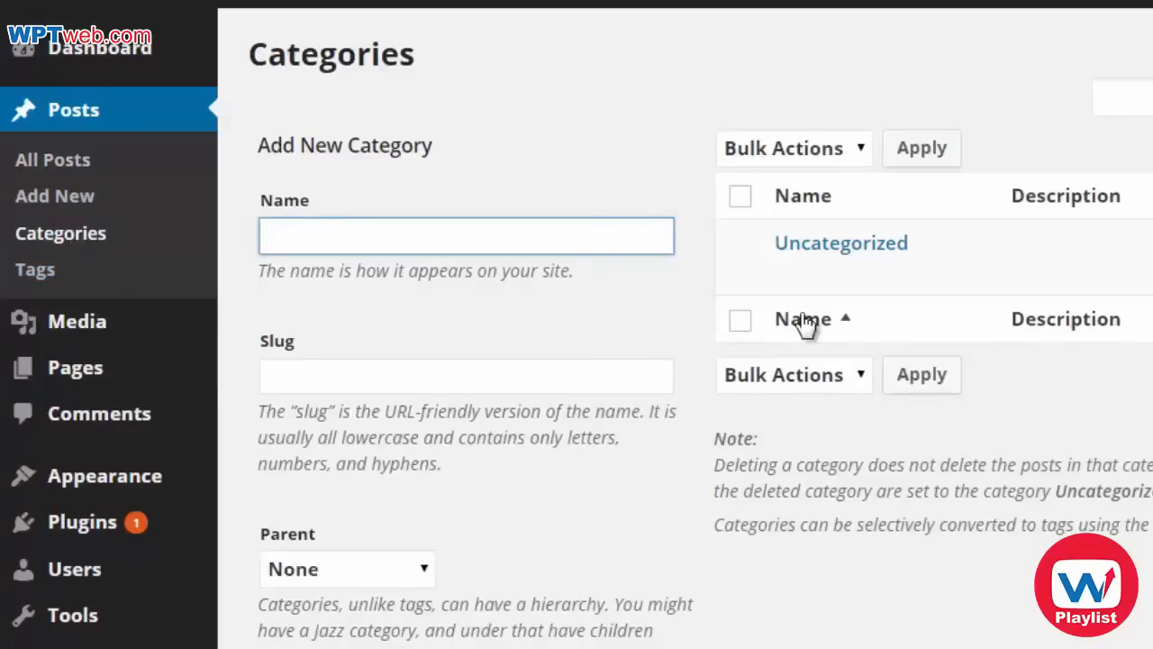
mouse_move(815, 256)
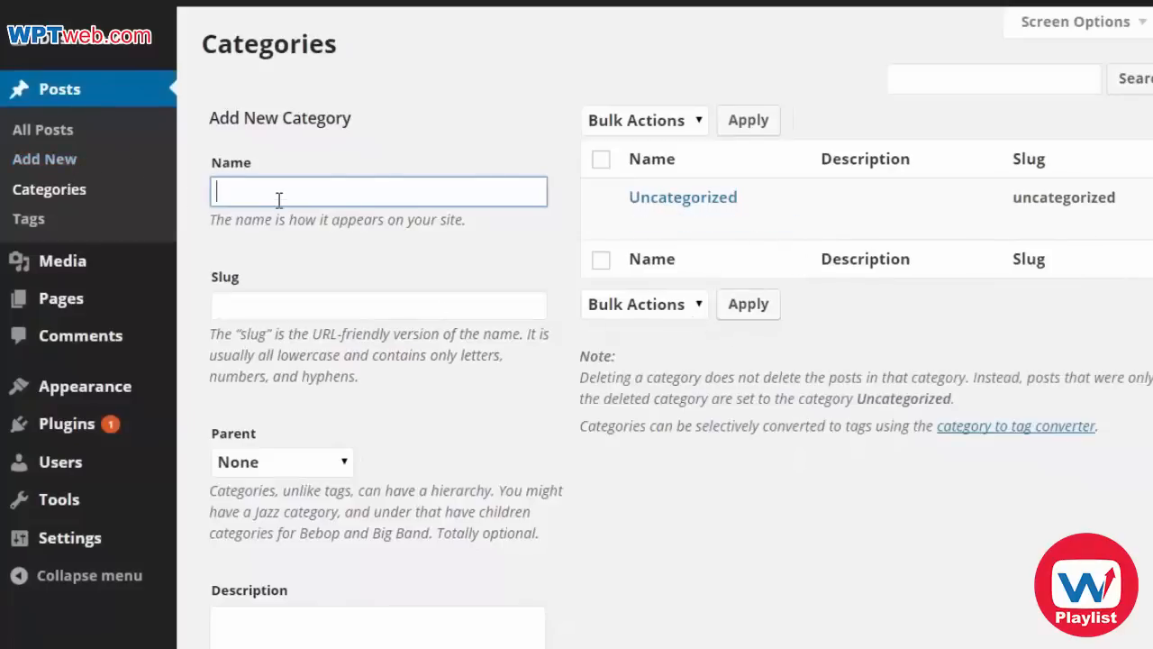
scroll(down, 3)
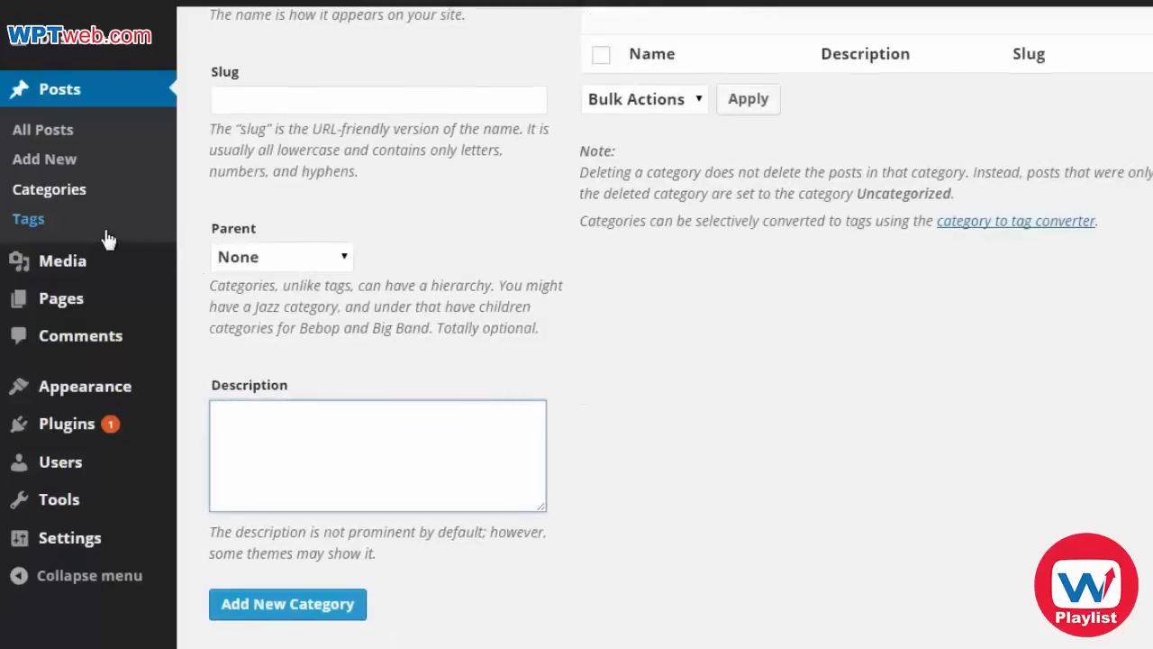
click(29, 218)
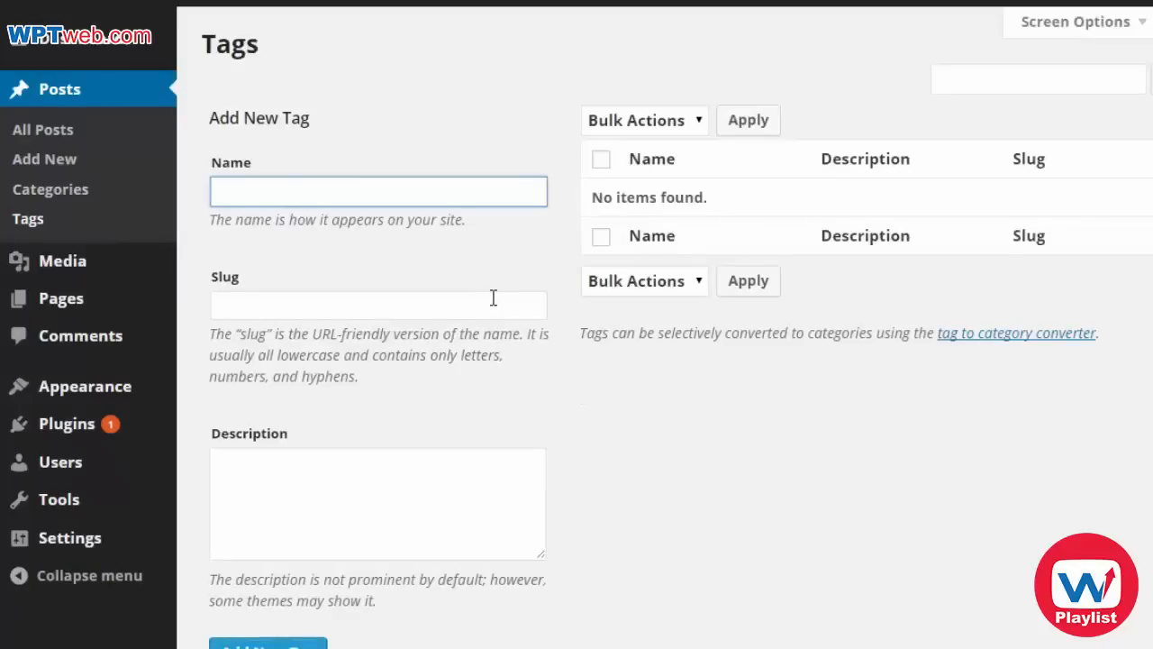
mouse_move(721, 438)
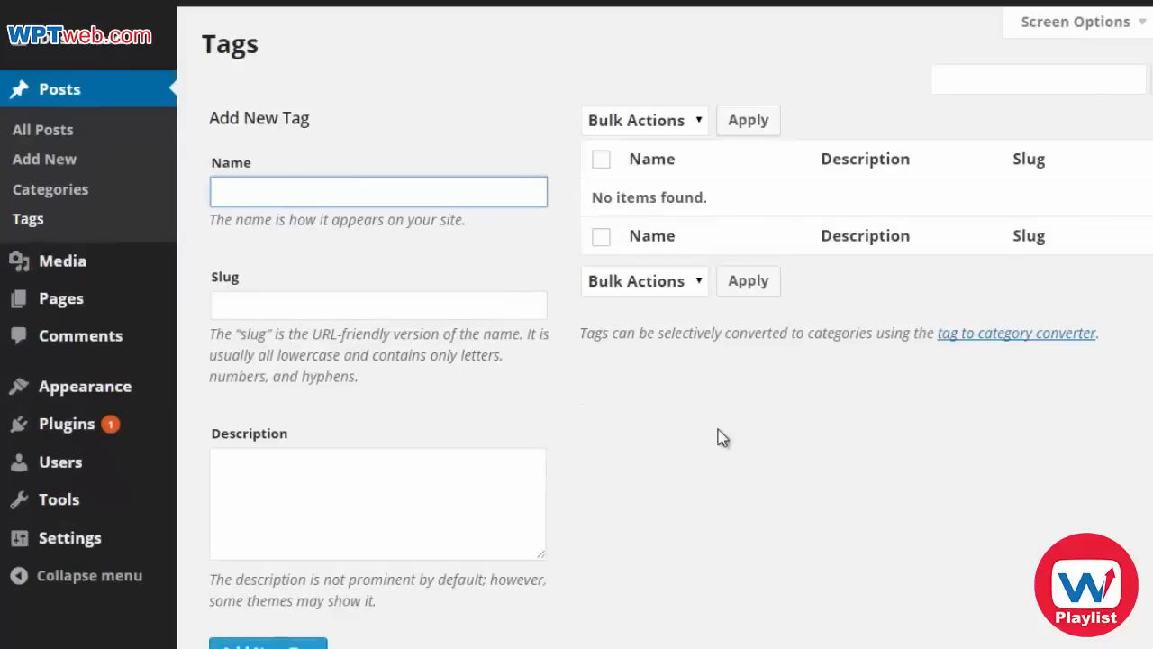
mouse_move(714, 432)
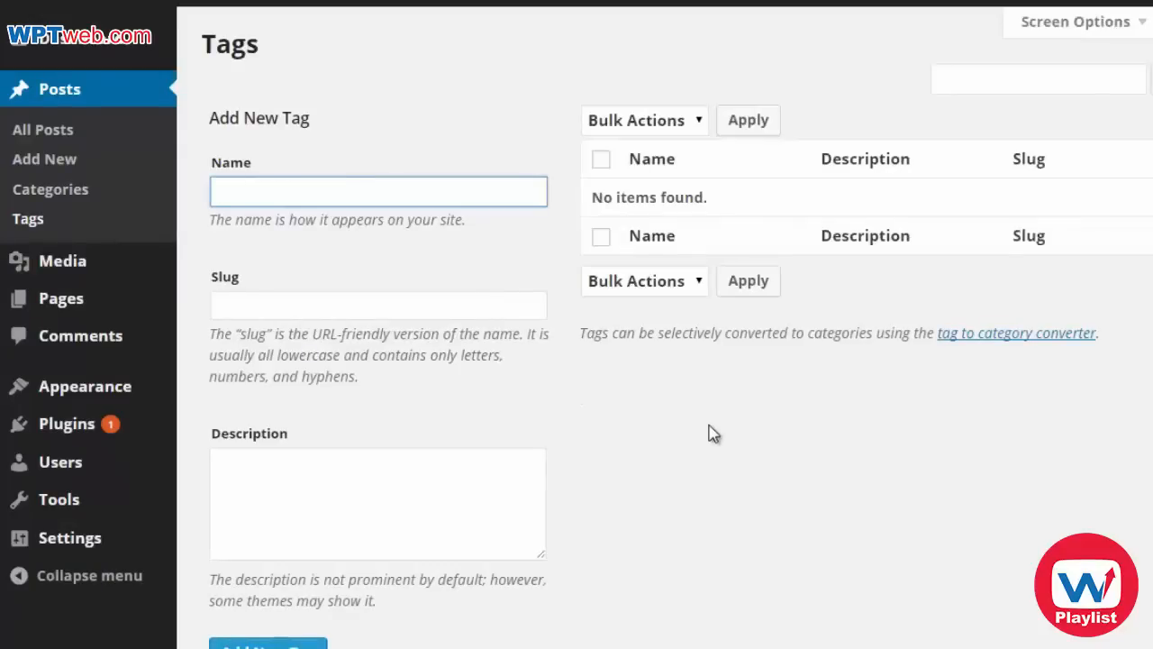
mouse_move(63, 260)
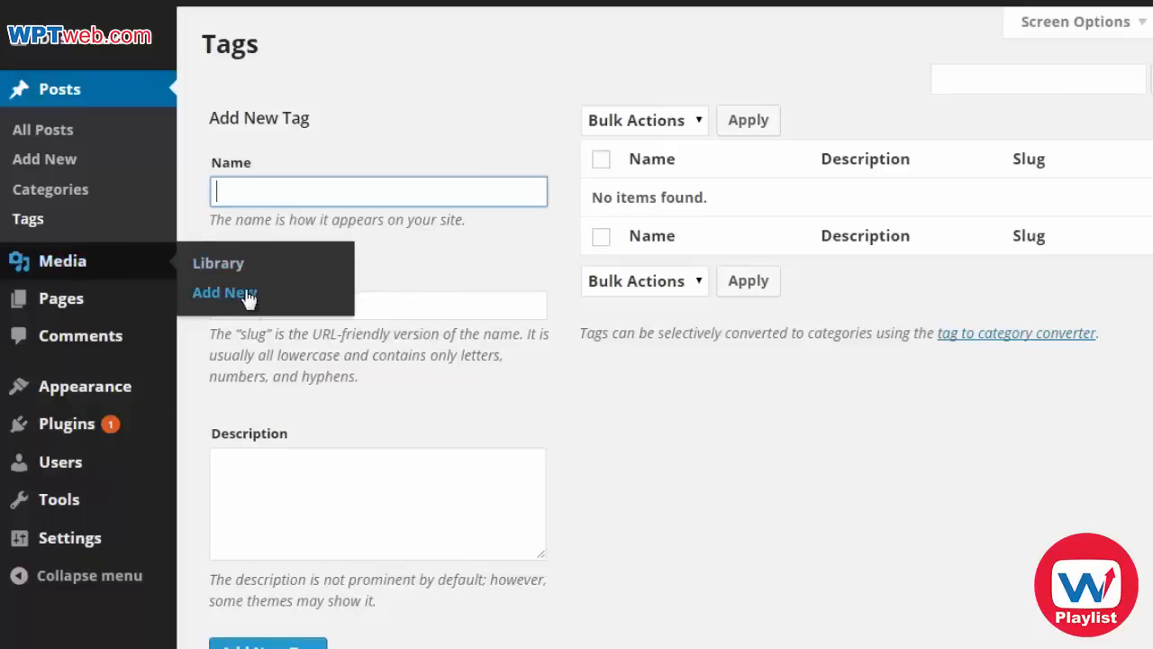
mouse_move(220, 263)
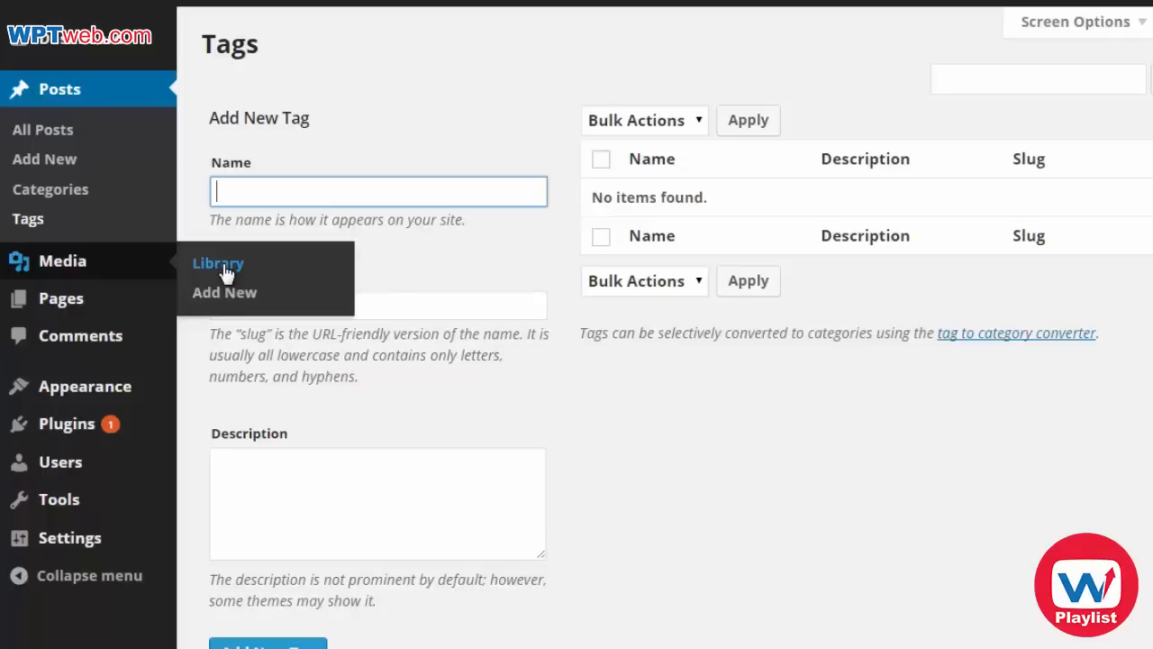
mouse_move(61, 300)
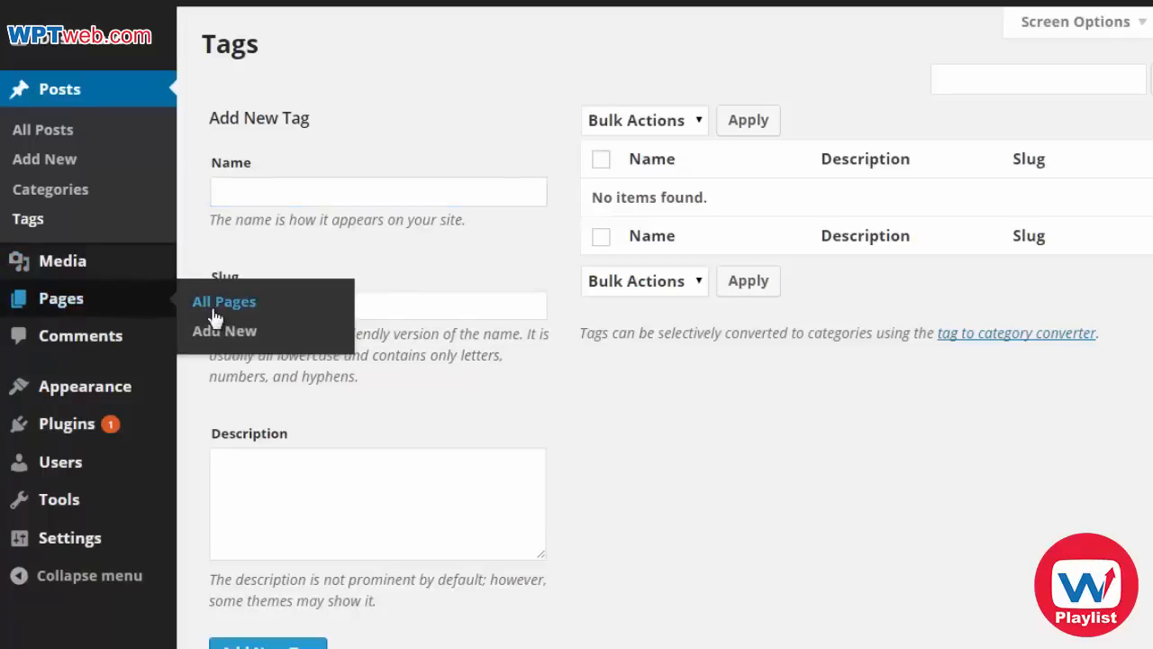
Step: Move the default Sample Page to the trash from the All Pages list
click(223, 301)
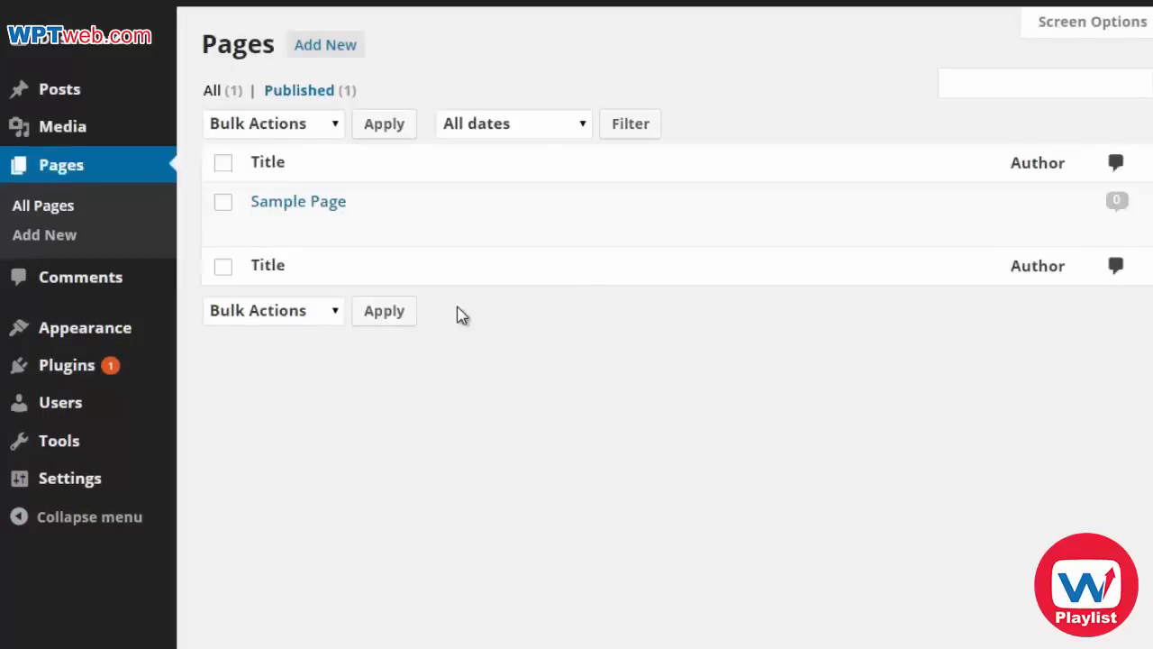
mouse_move(299, 202)
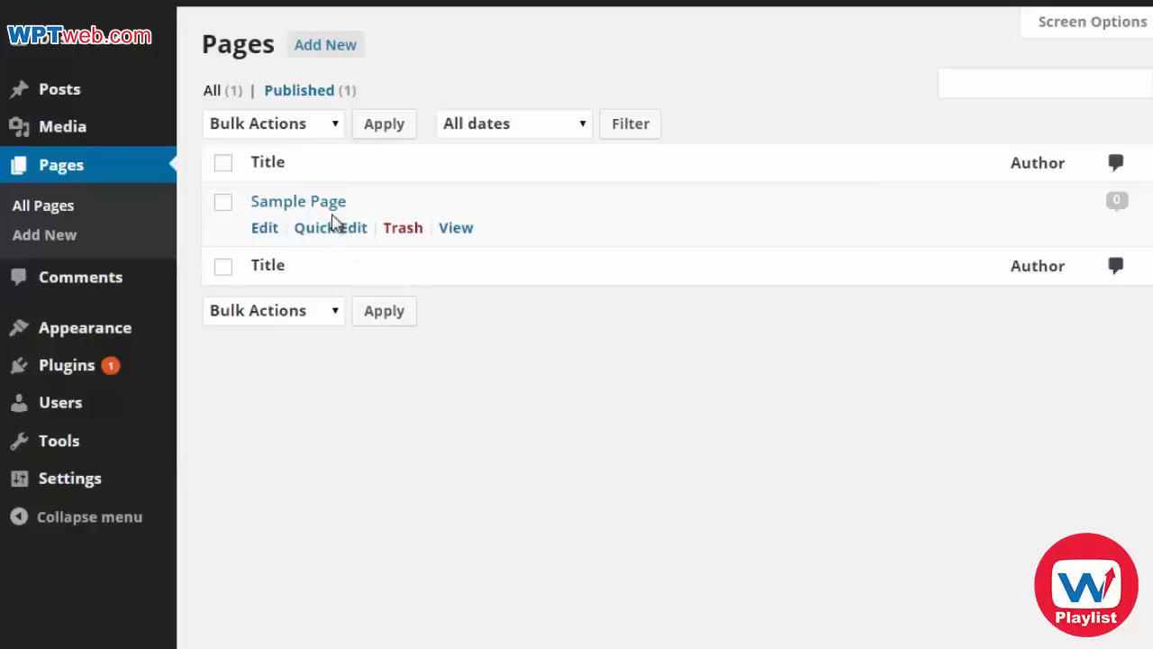
mouse_move(442, 249)
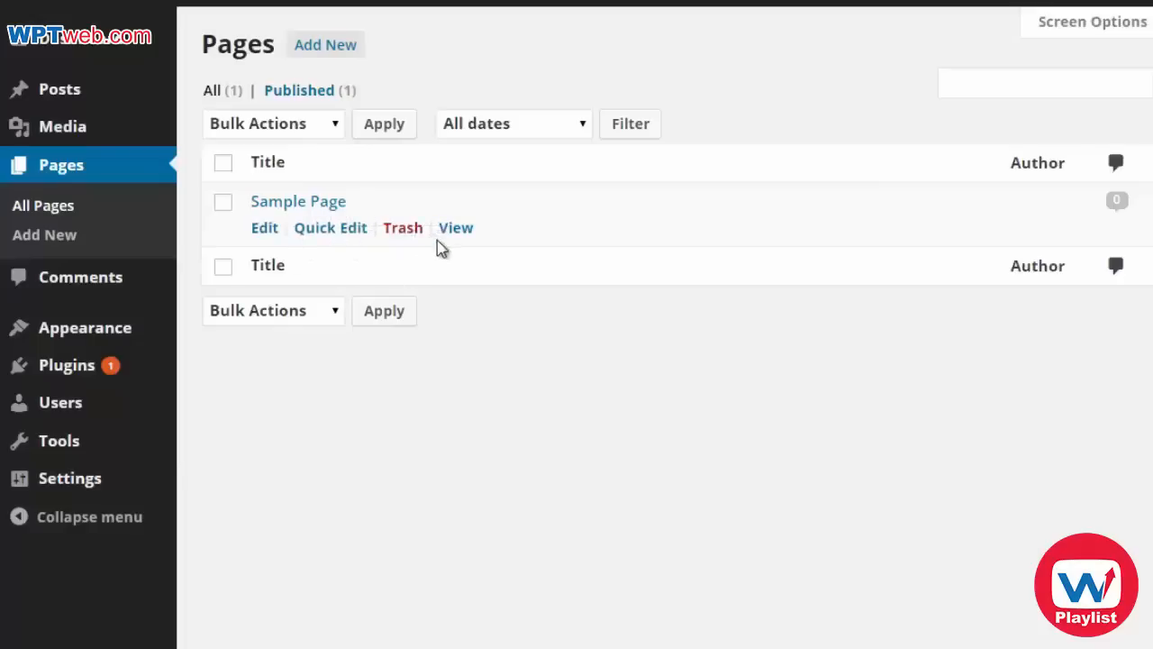
mouse_move(403, 227)
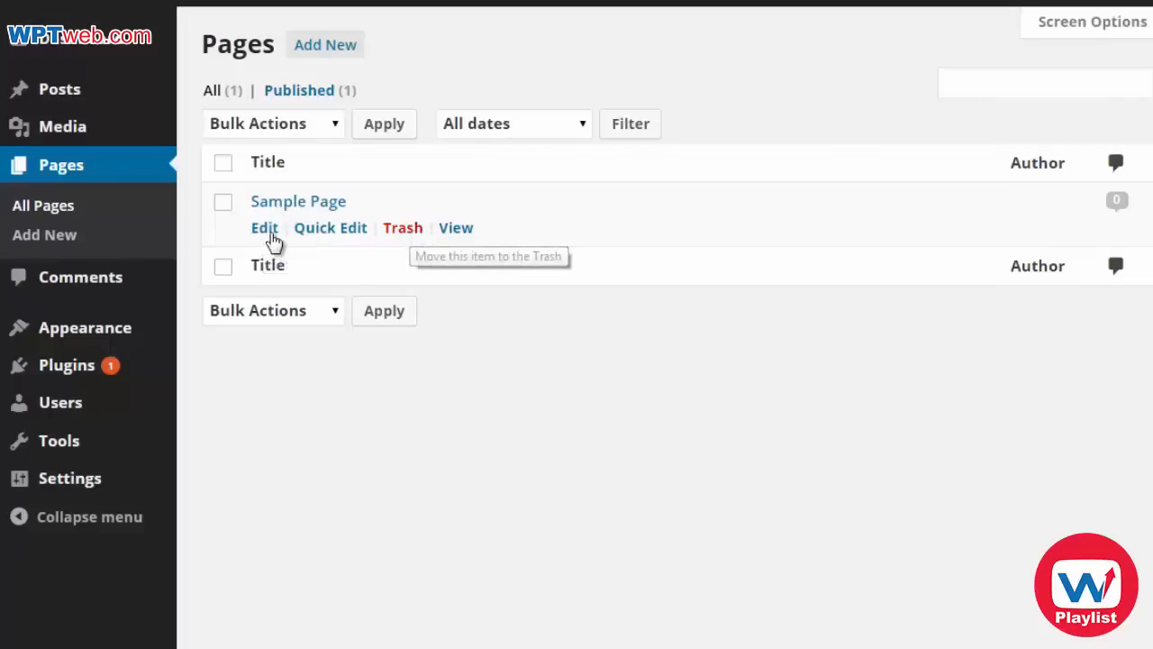
mouse_move(404, 228)
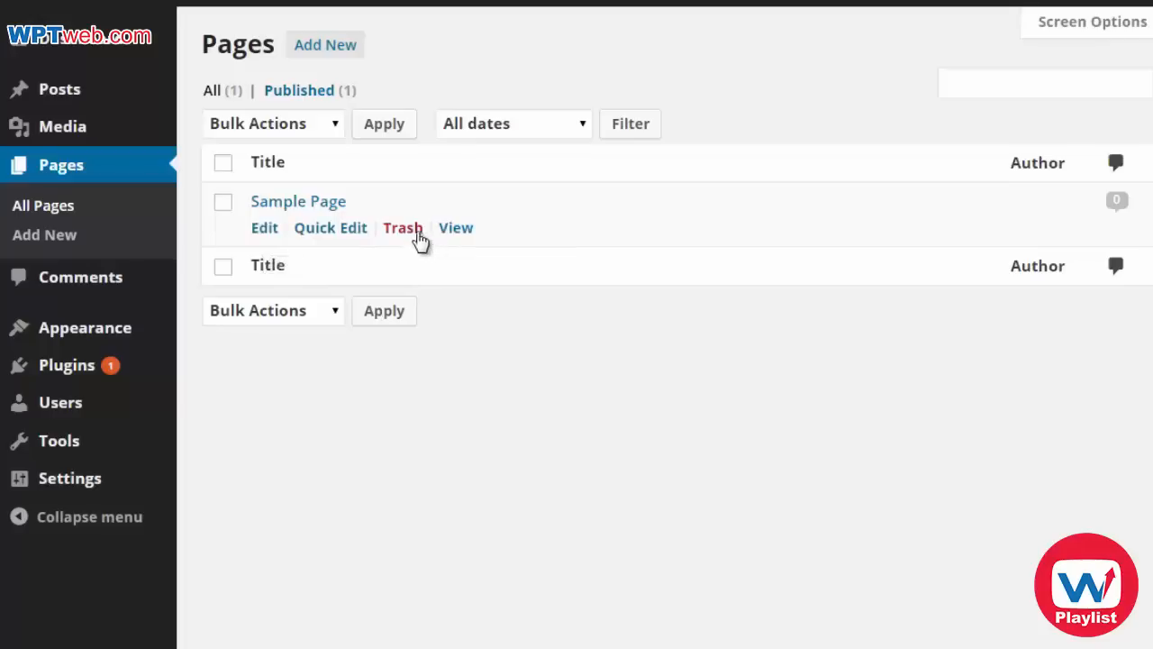
click(404, 227)
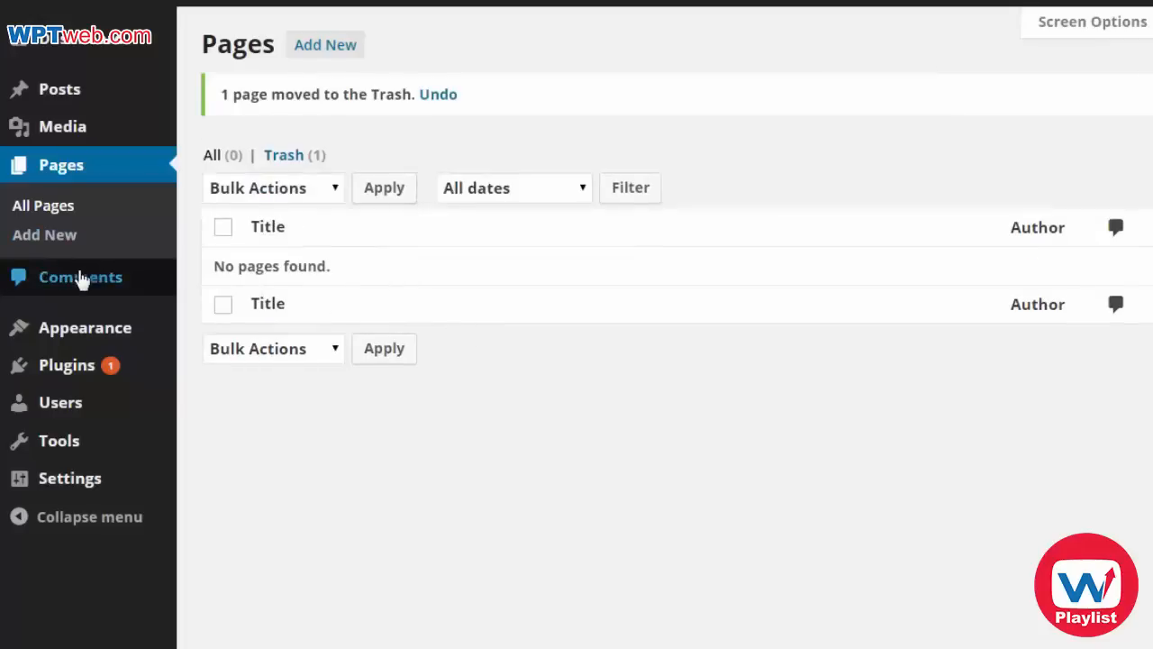
Step: Check the empty Comments list and go to Appearance > Widgets
click(79, 278)
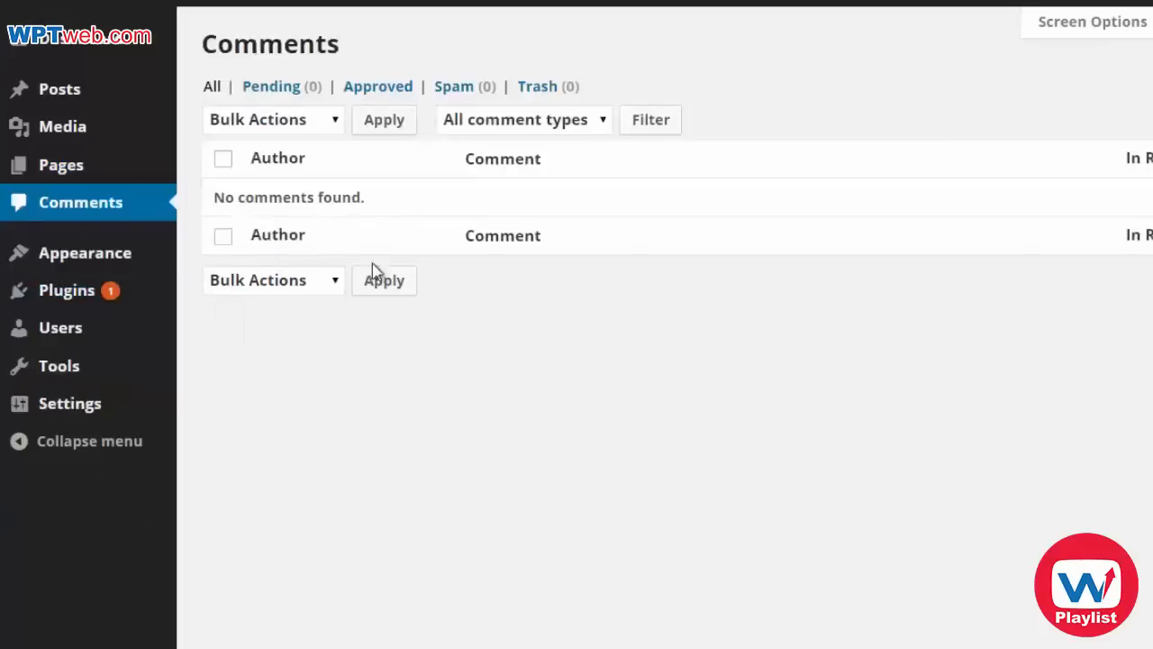
mouse_move(501, 285)
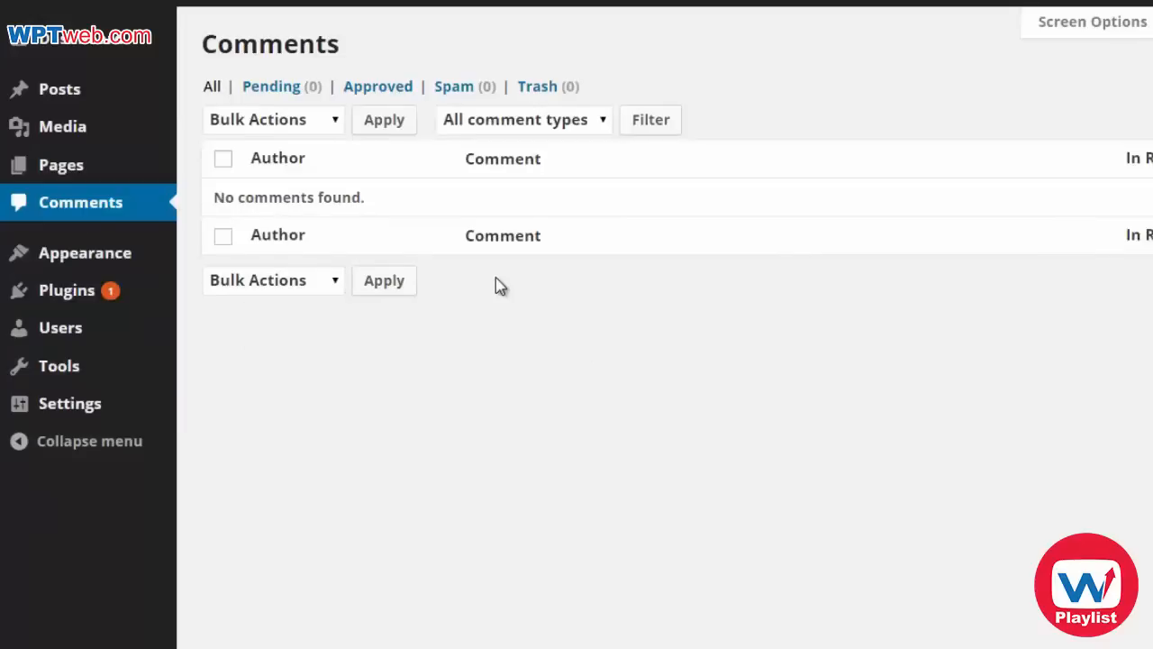
mouse_move(81, 253)
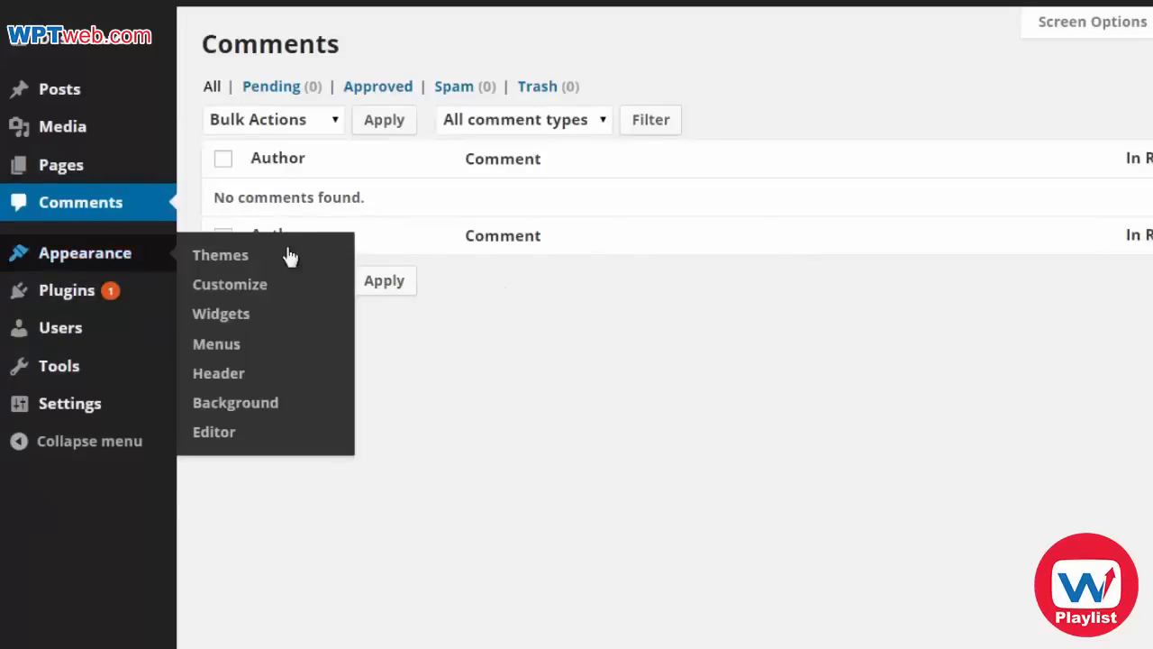
mouse_move(220, 314)
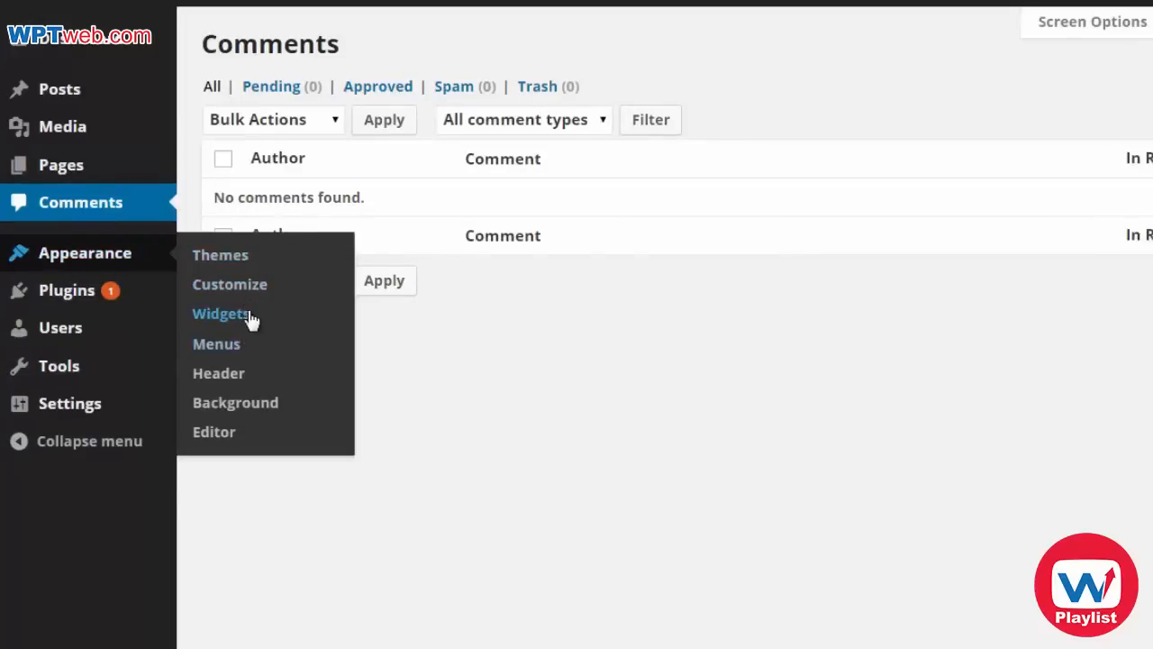
click(220, 314)
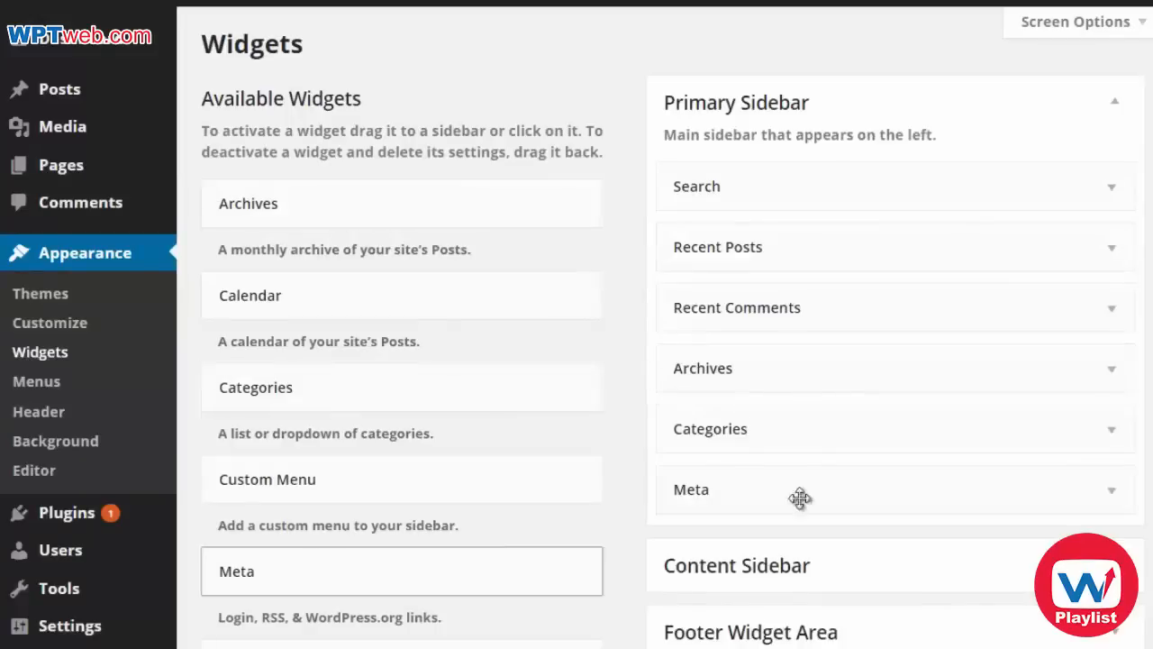
mouse_move(640, 458)
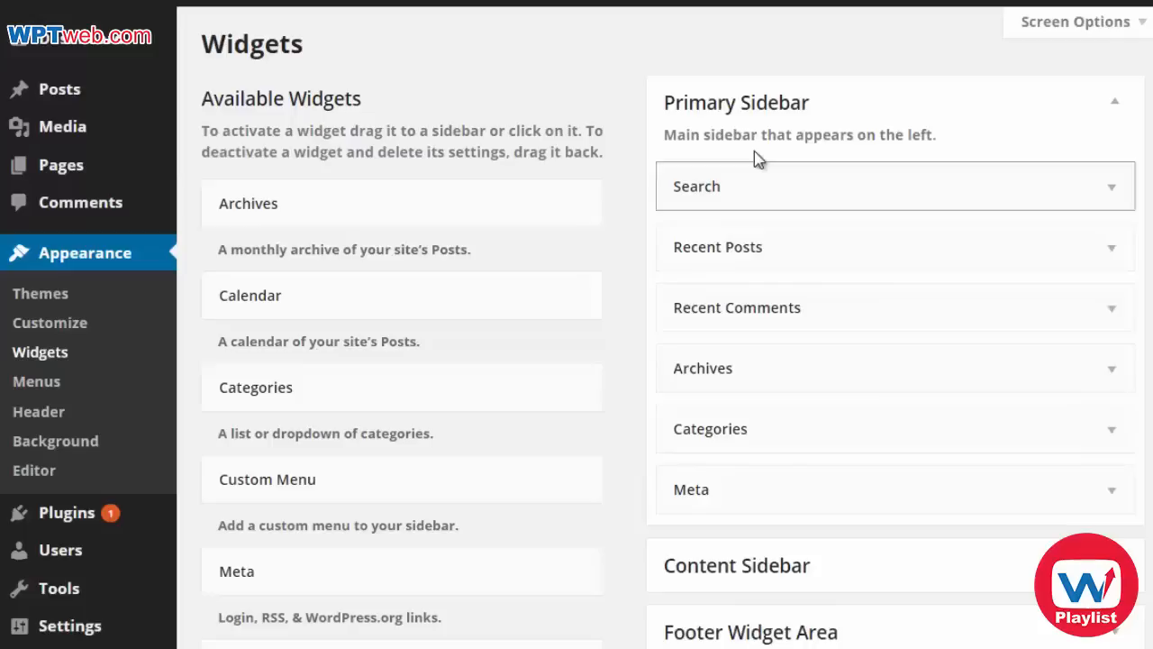
mouse_move(763, 512)
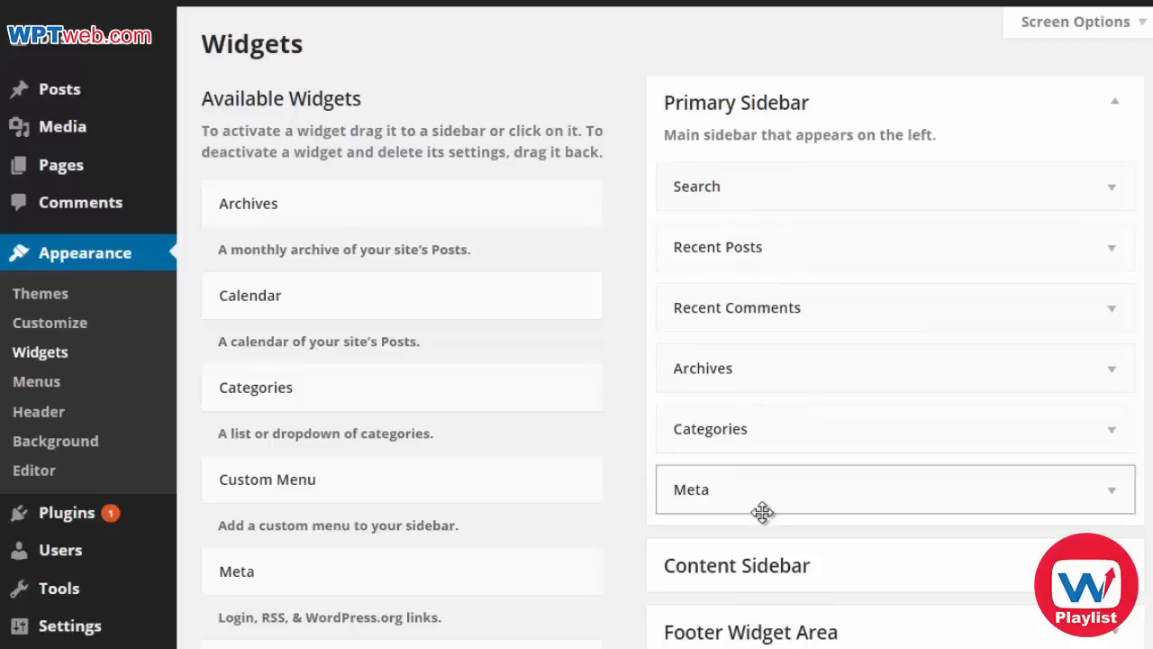
scroll(down, 3)
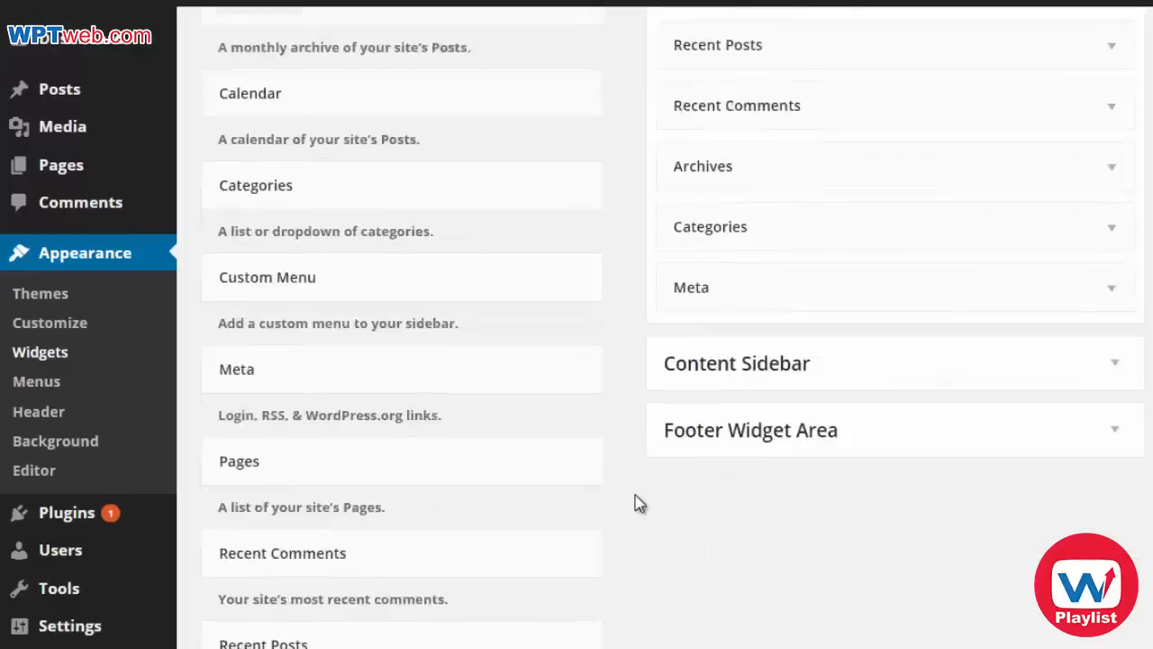
scroll(down, 3)
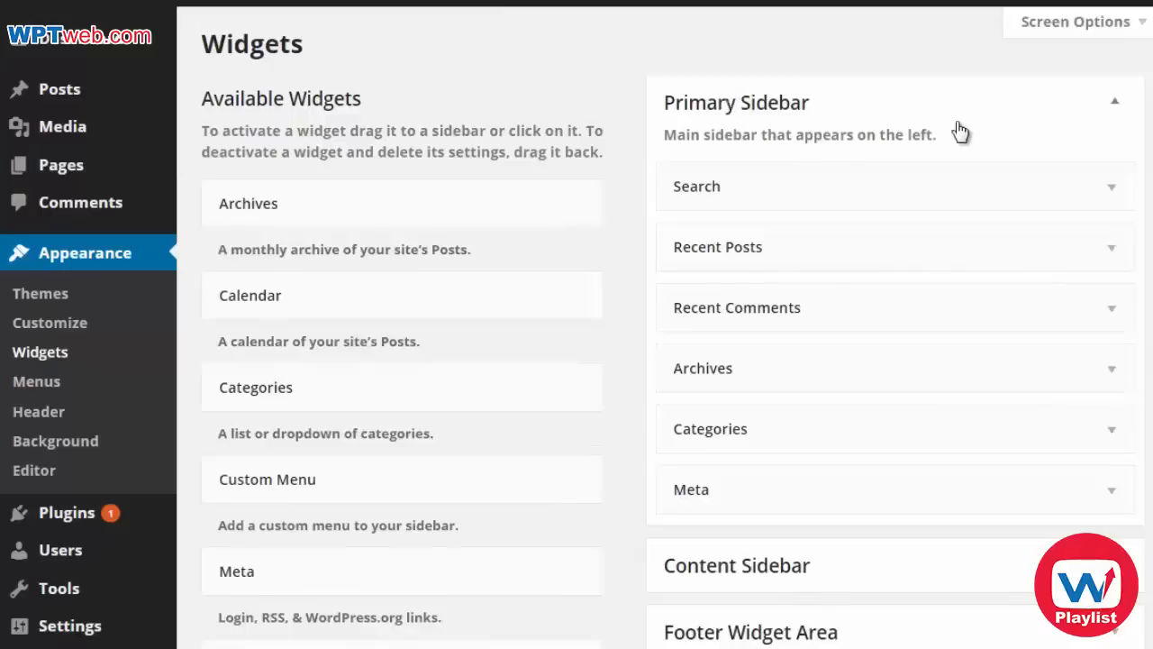
scroll(down, 3)
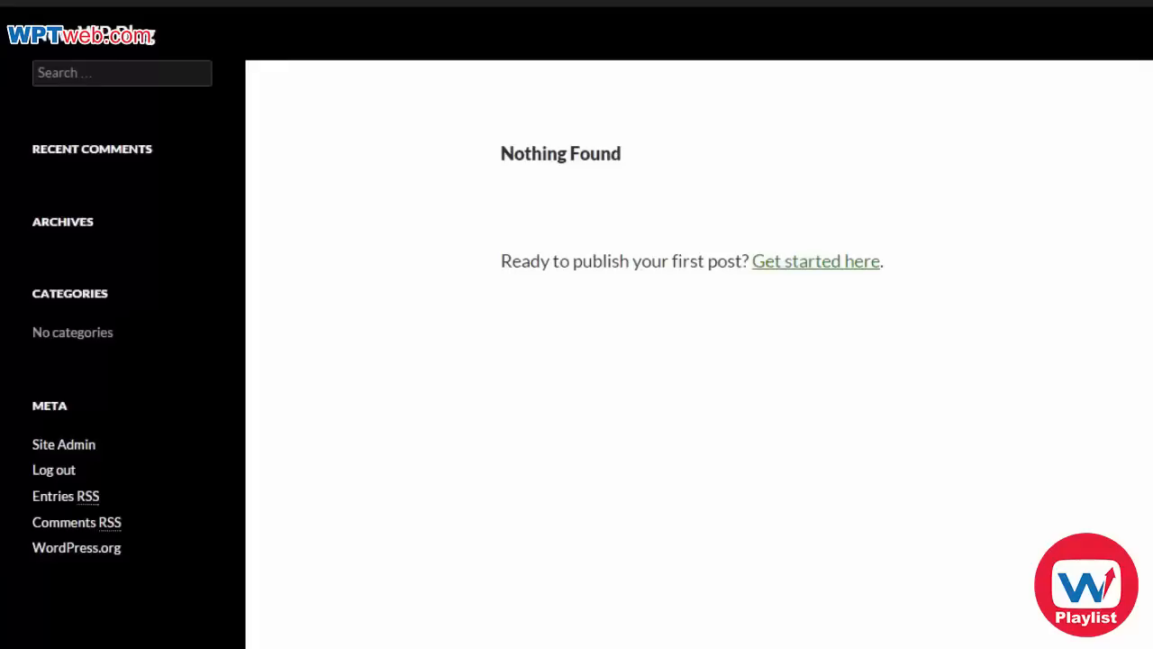
mouse_move(335, 639)
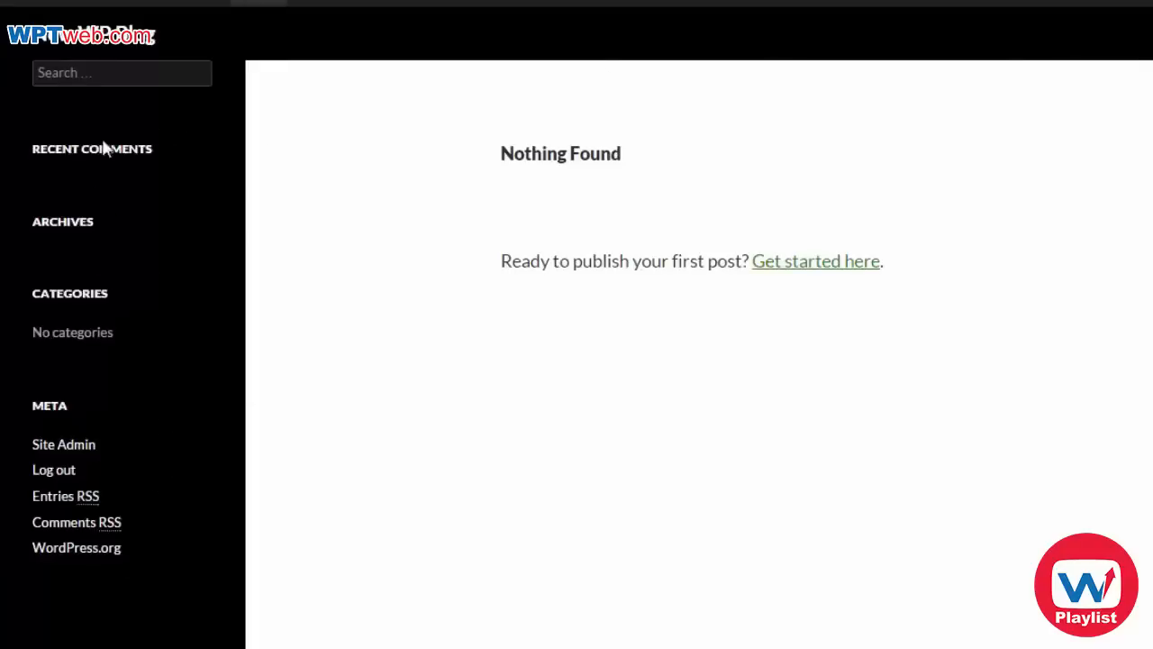
mouse_move(541, 72)
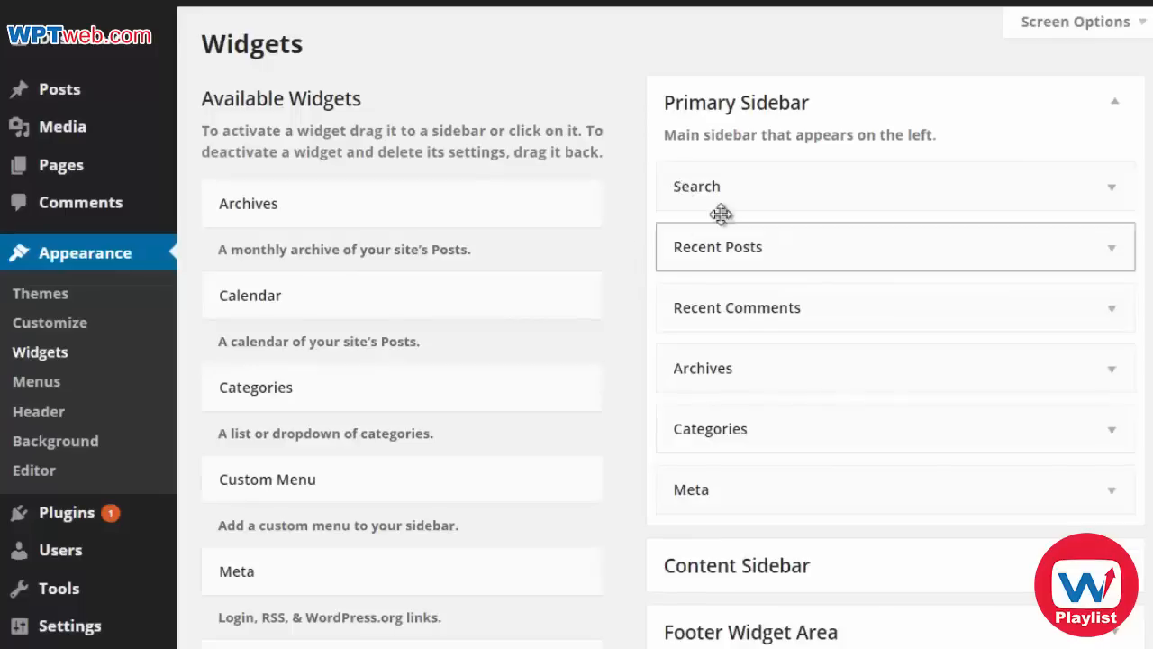
mouse_move(768, 186)
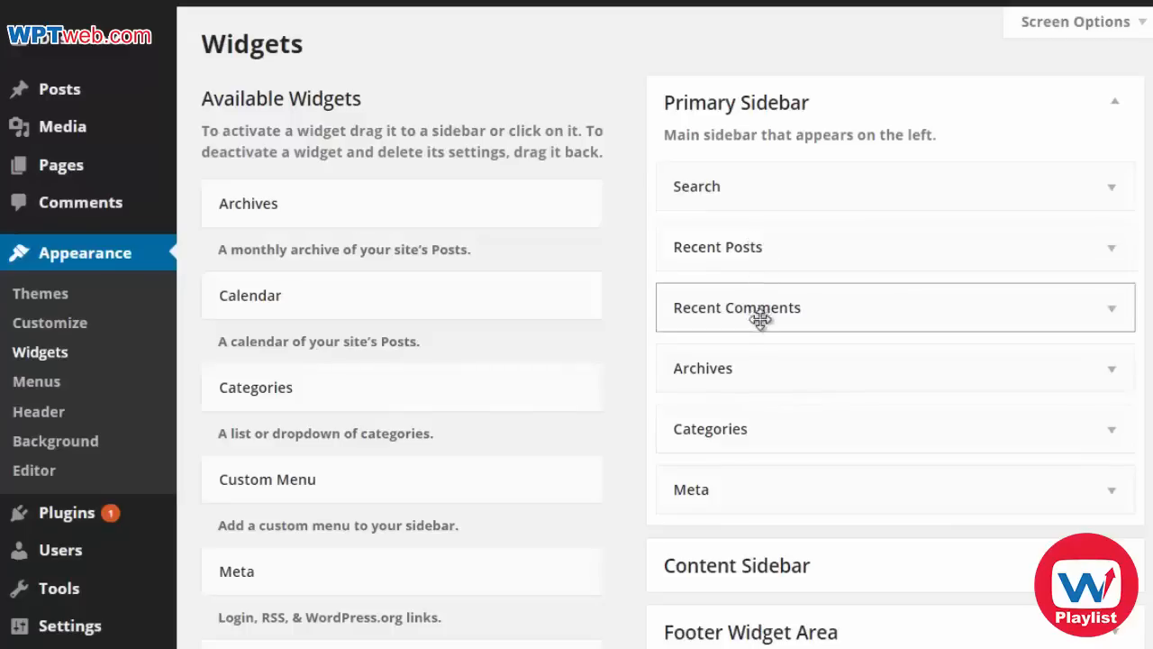
mouse_move(748, 503)
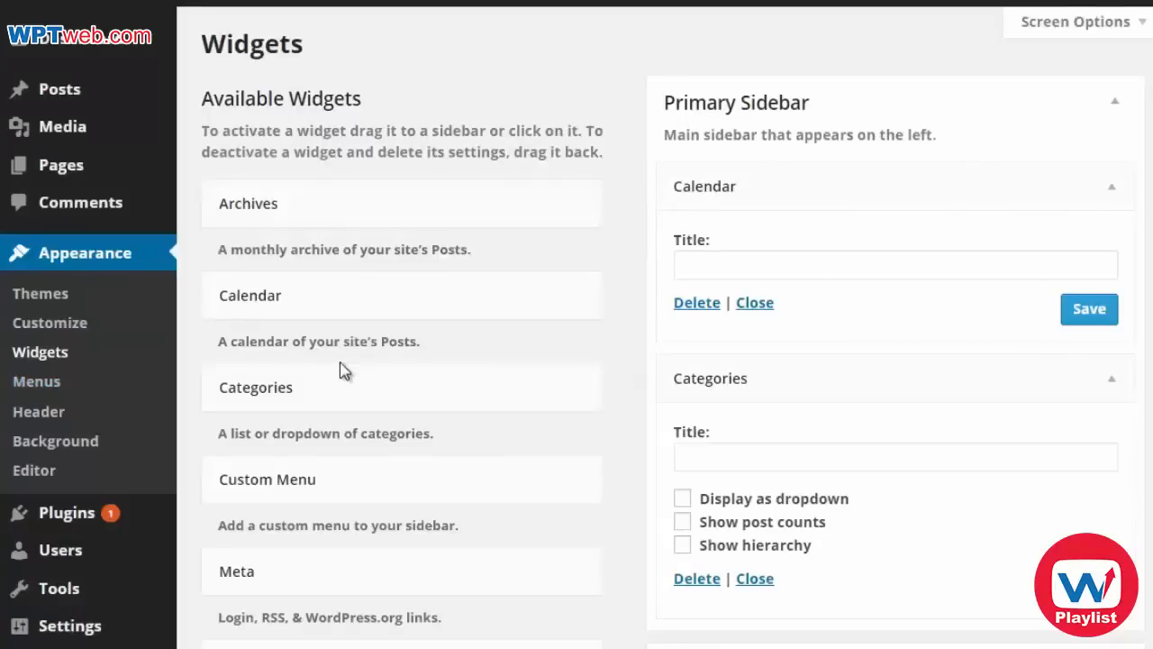
Step: Go to Appearance > Menus, where no menu exists yet
click(36, 382)
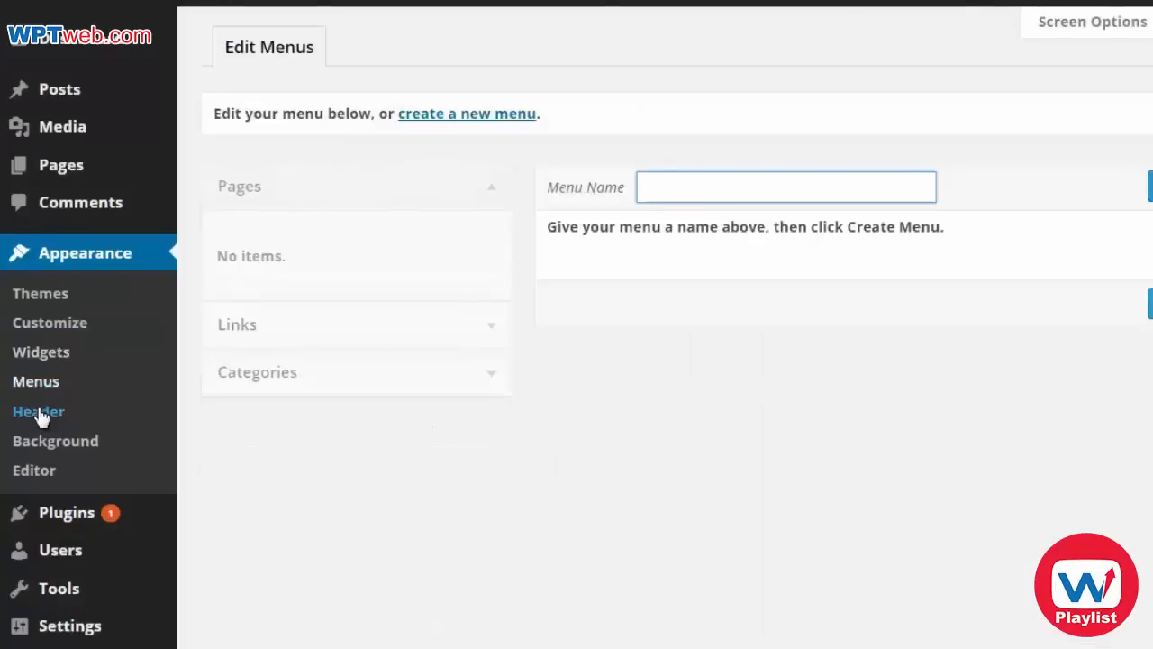
mouse_move(46, 473)
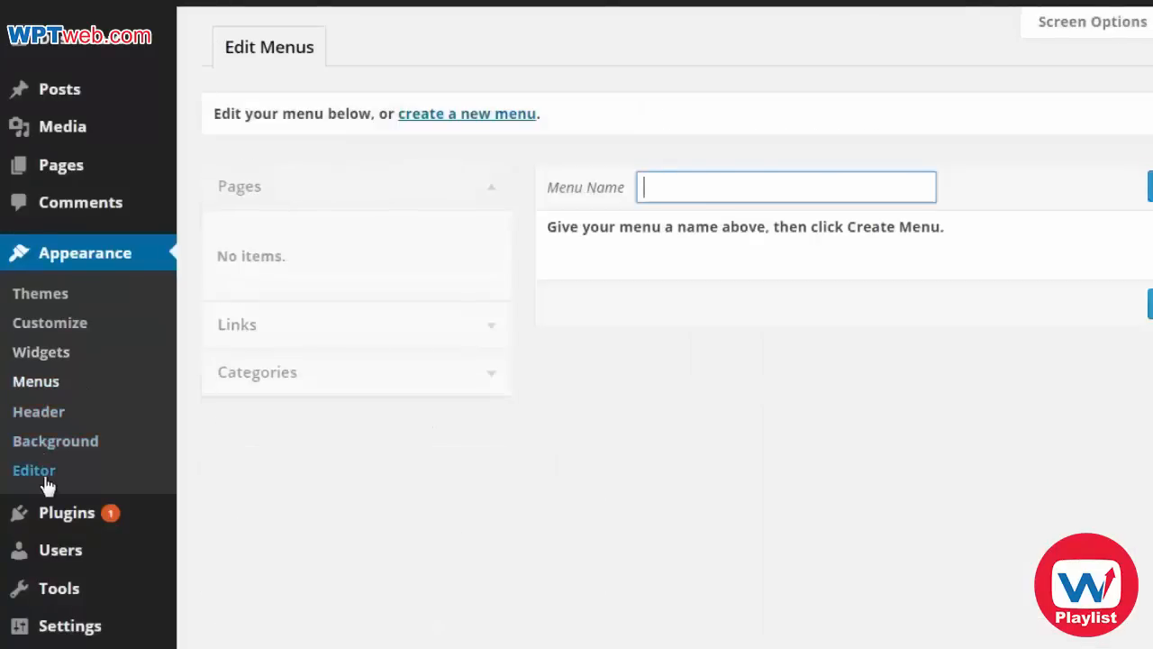
mouse_move(66, 512)
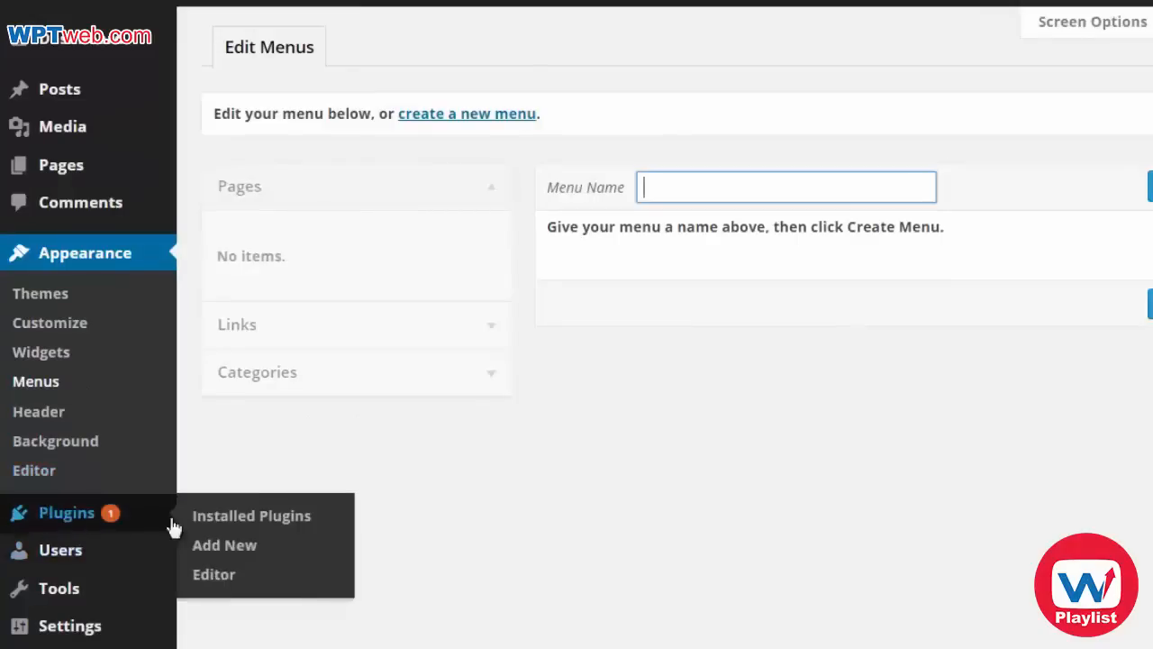
Step: Delete the Hello Dolly plugin and its files, leaving only Akismet installed
click(252, 516)
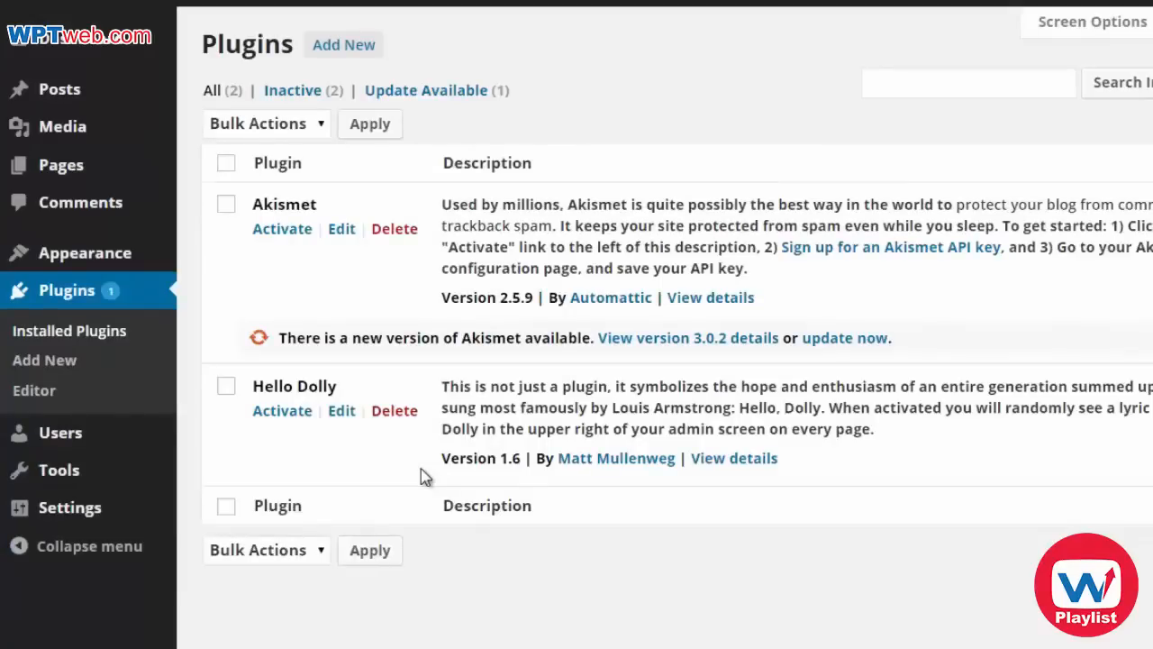
mouse_move(323, 253)
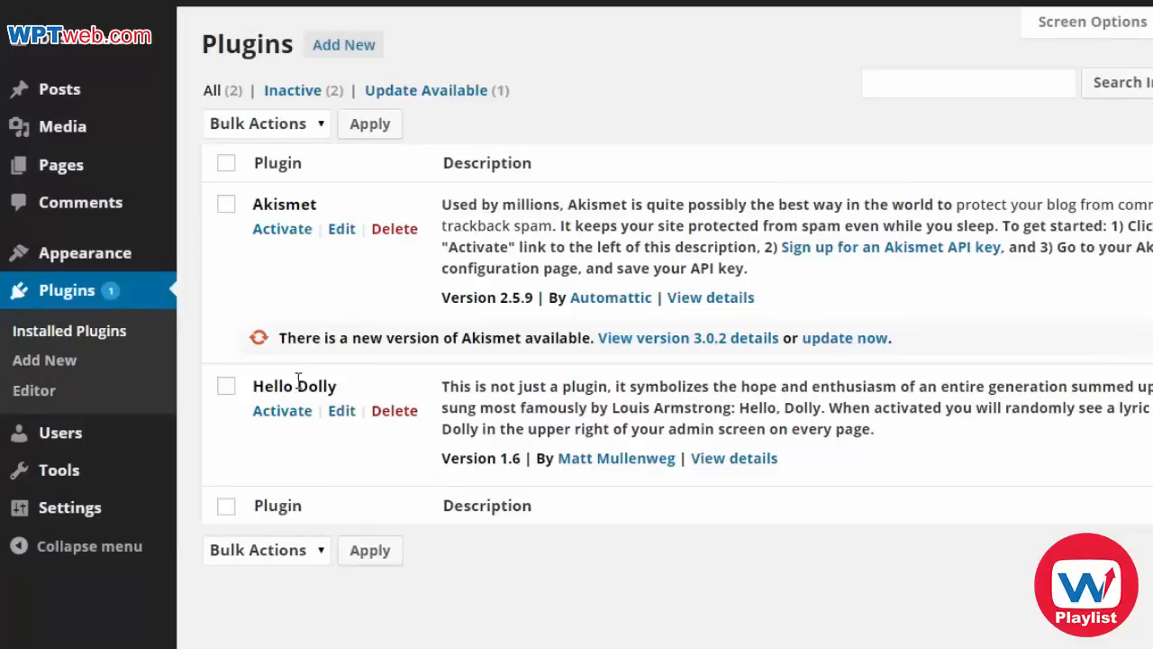
mouse_move(513, 422)
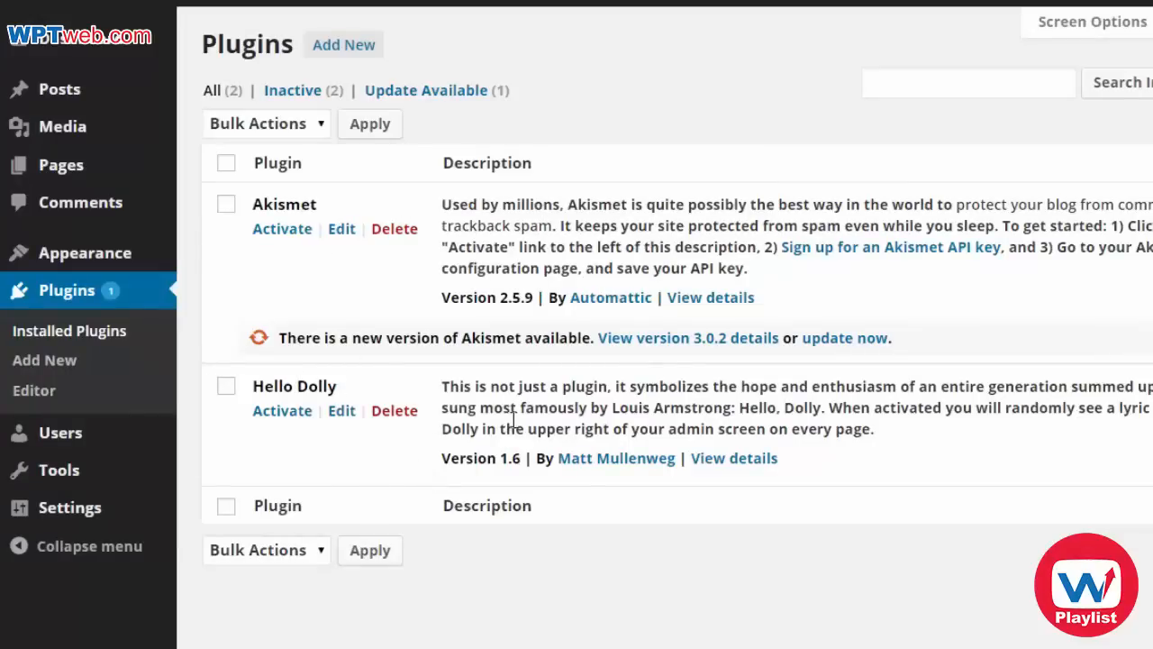
click(393, 411)
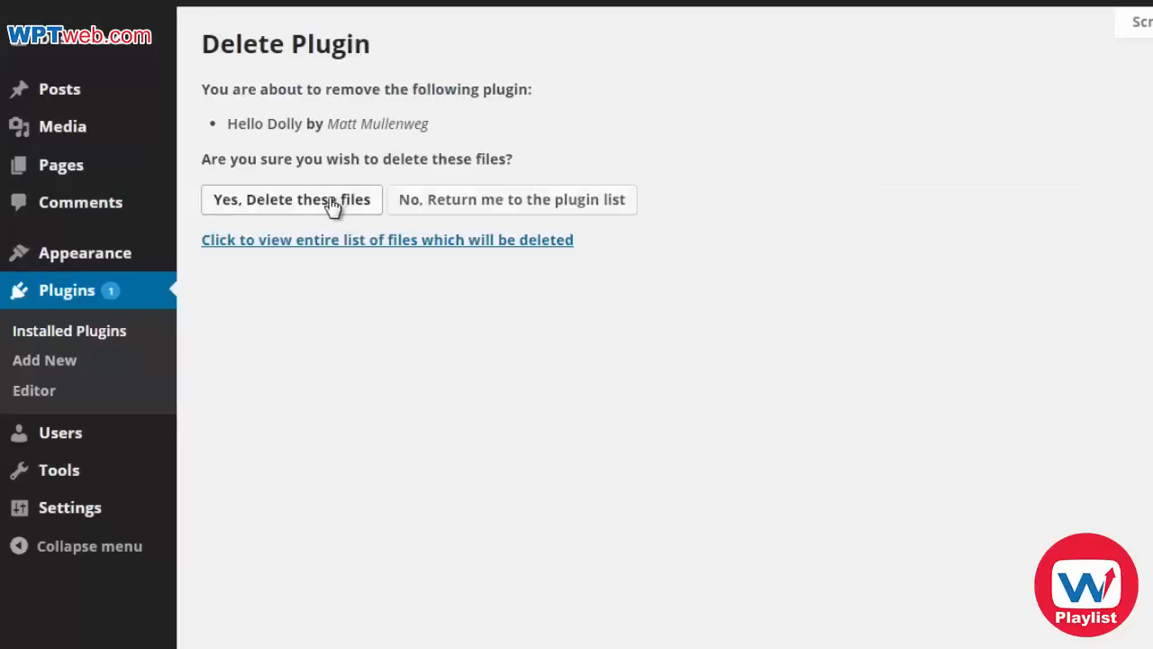
click(292, 198)
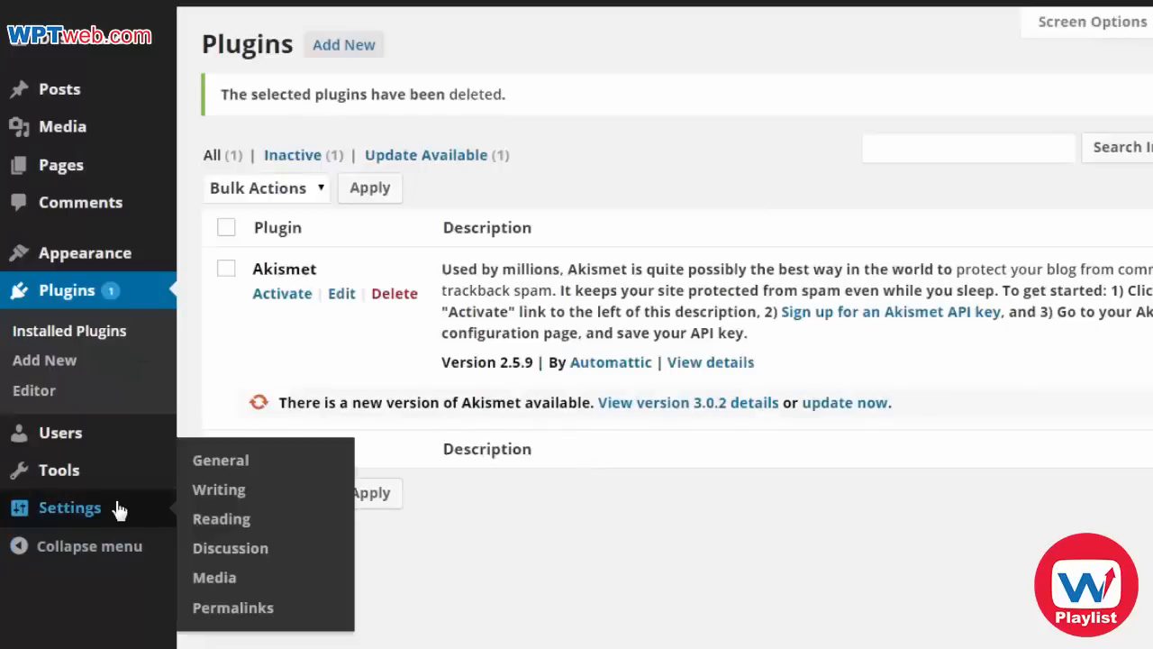
Step: Review General Settings with an empty tagline, then go to Writing settings
click(220, 459)
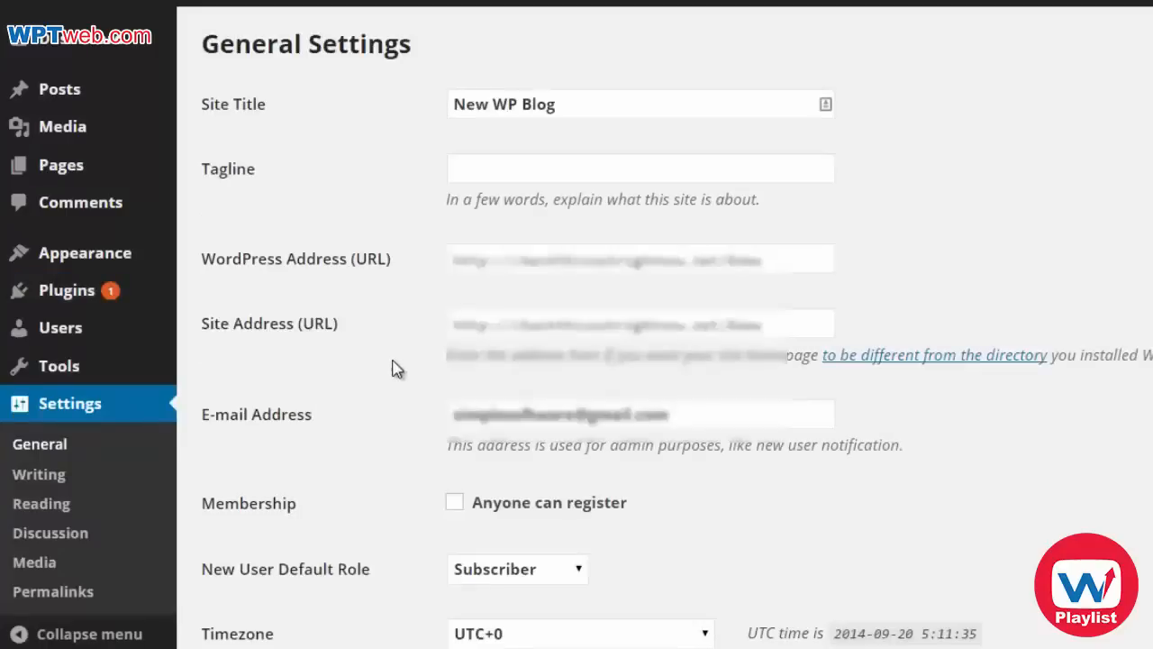
mouse_move(400, 350)
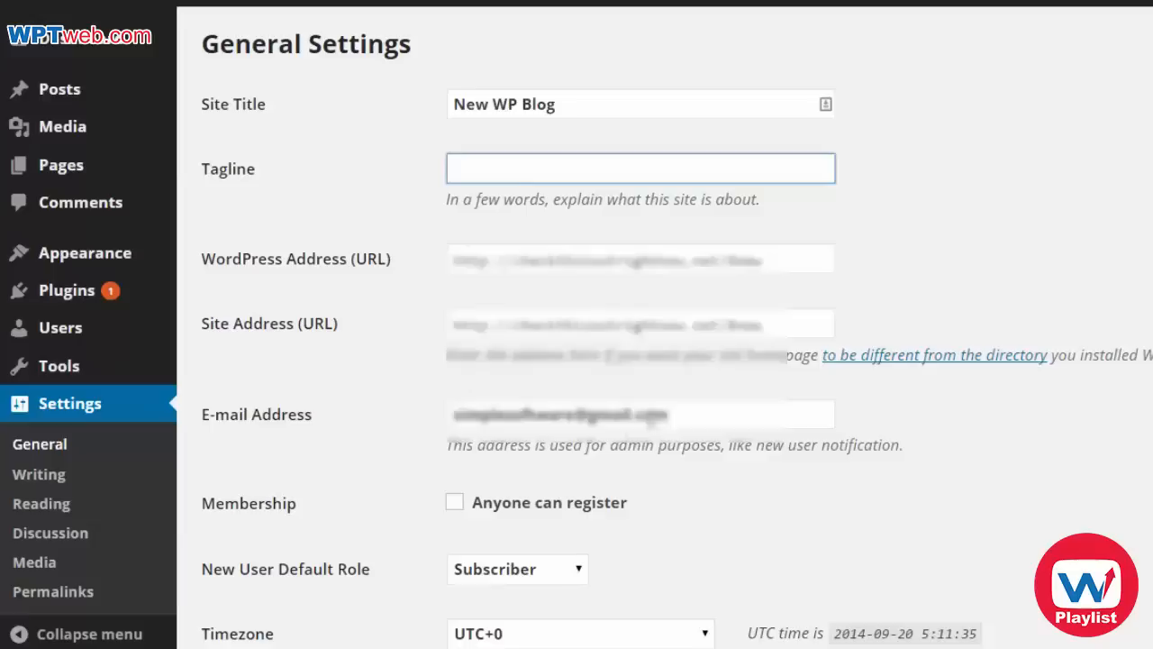
mouse_move(38, 474)
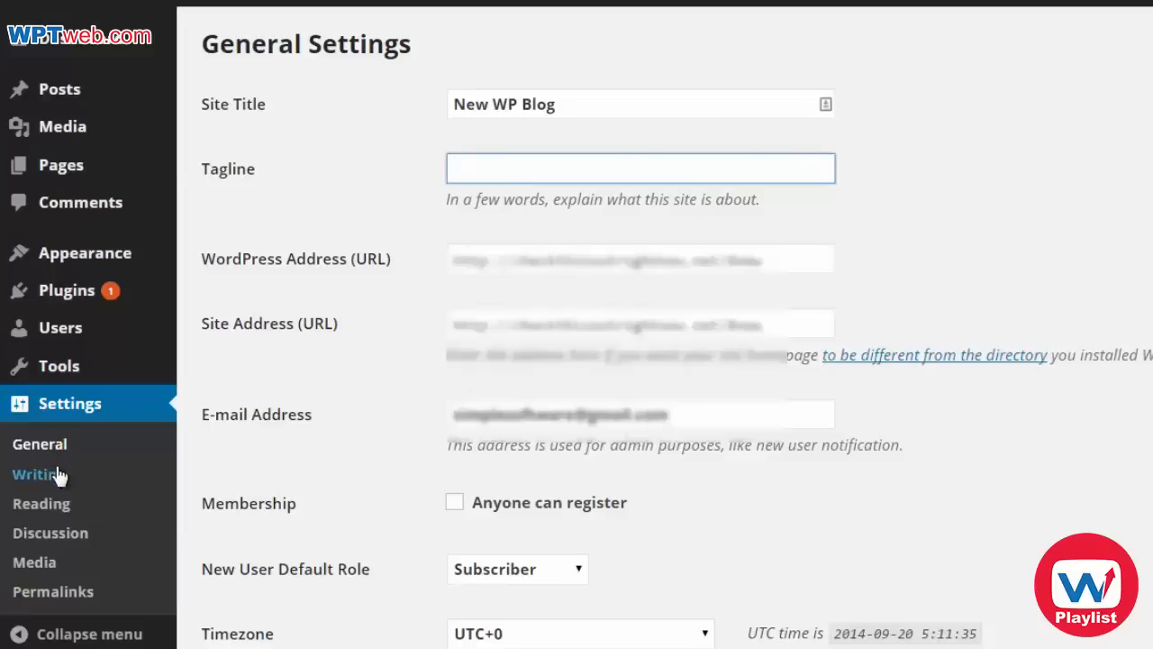
click(38, 474)
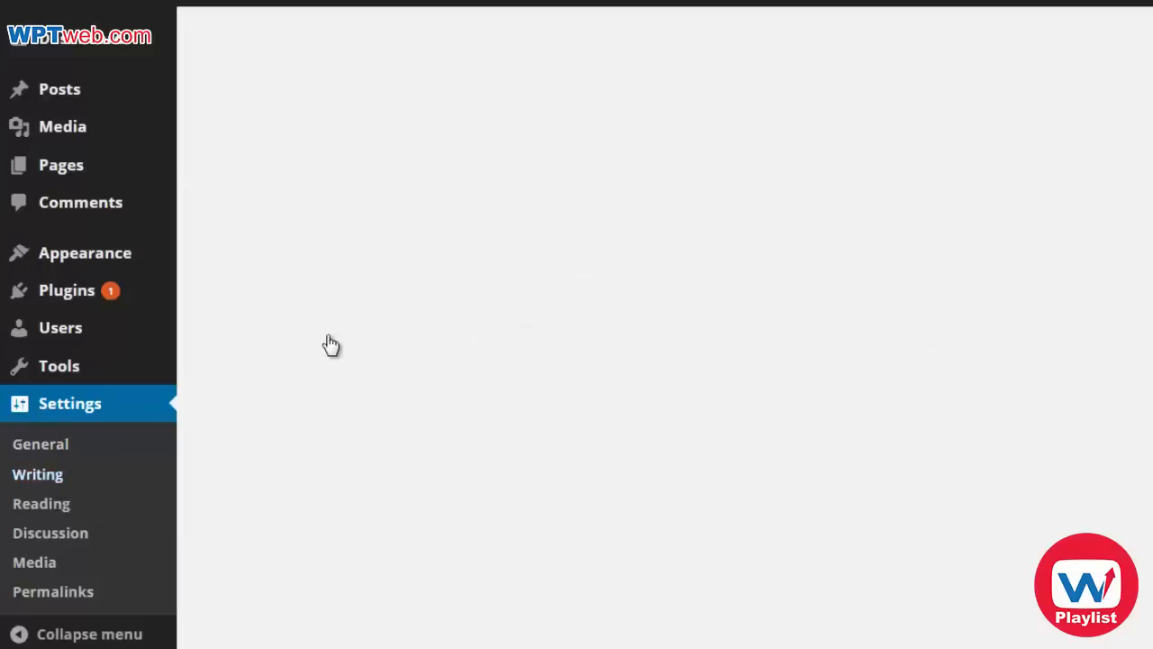
click(36, 474)
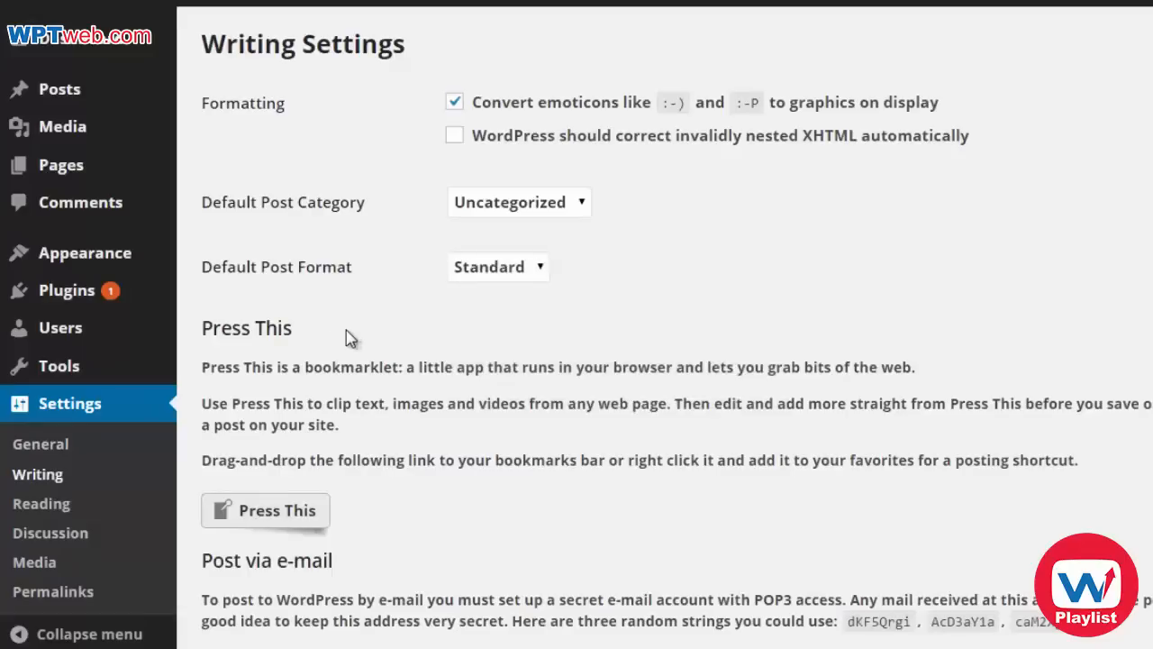
mouse_move(403, 243)
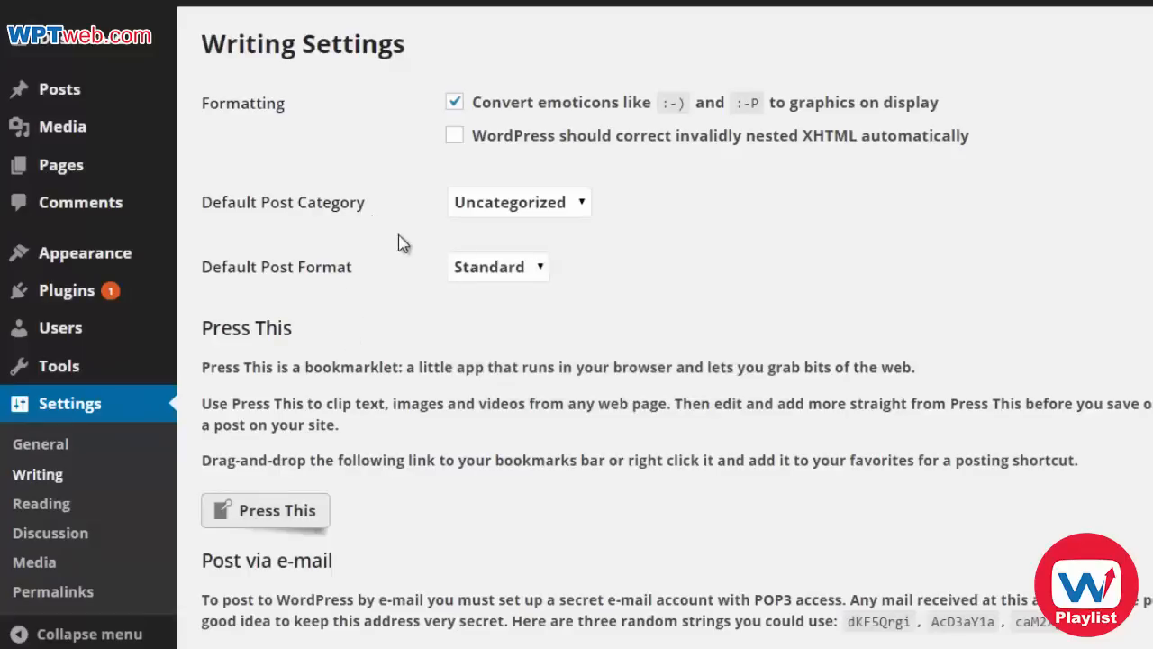
mouse_move(377, 278)
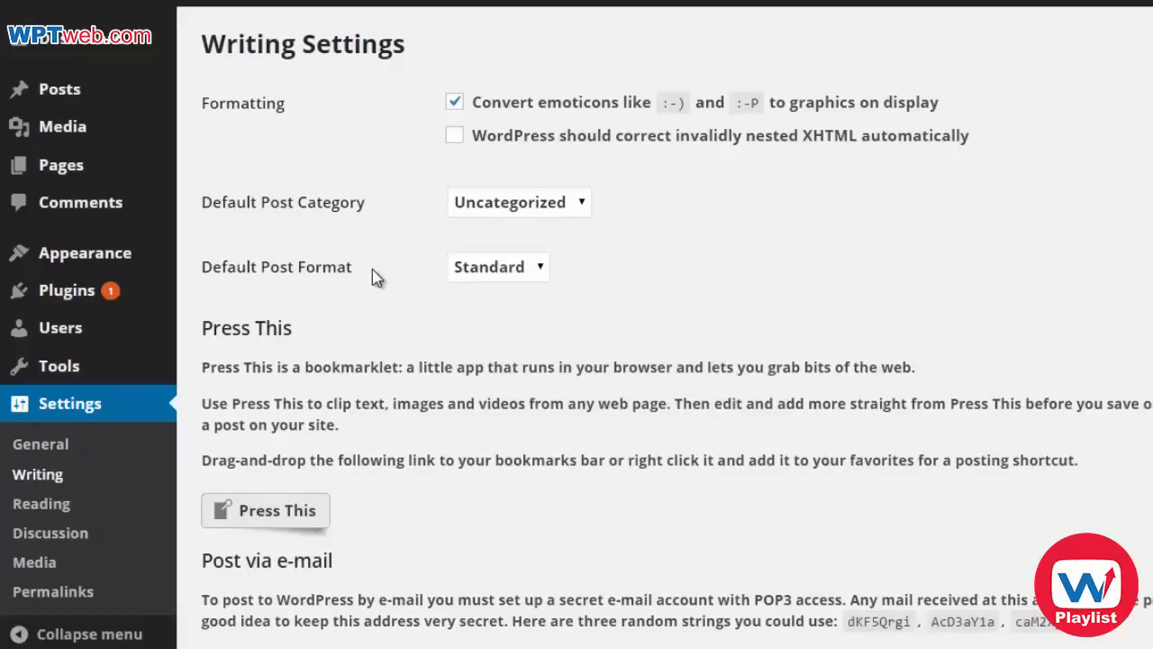
scroll(down, 3)
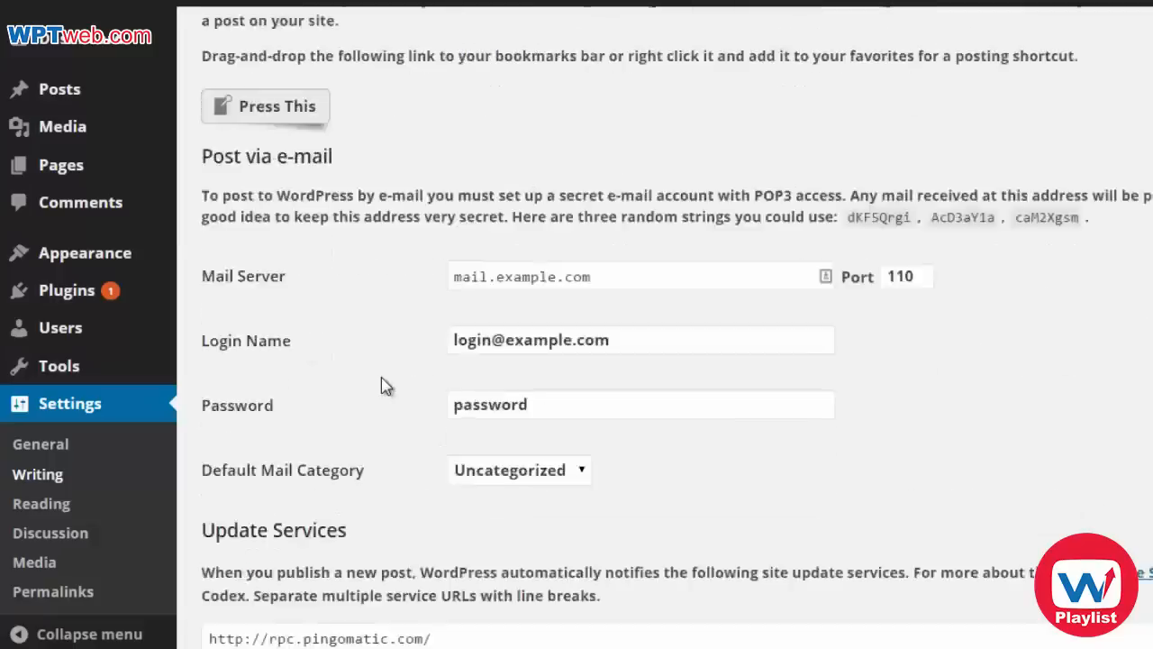
scroll(down, 3)
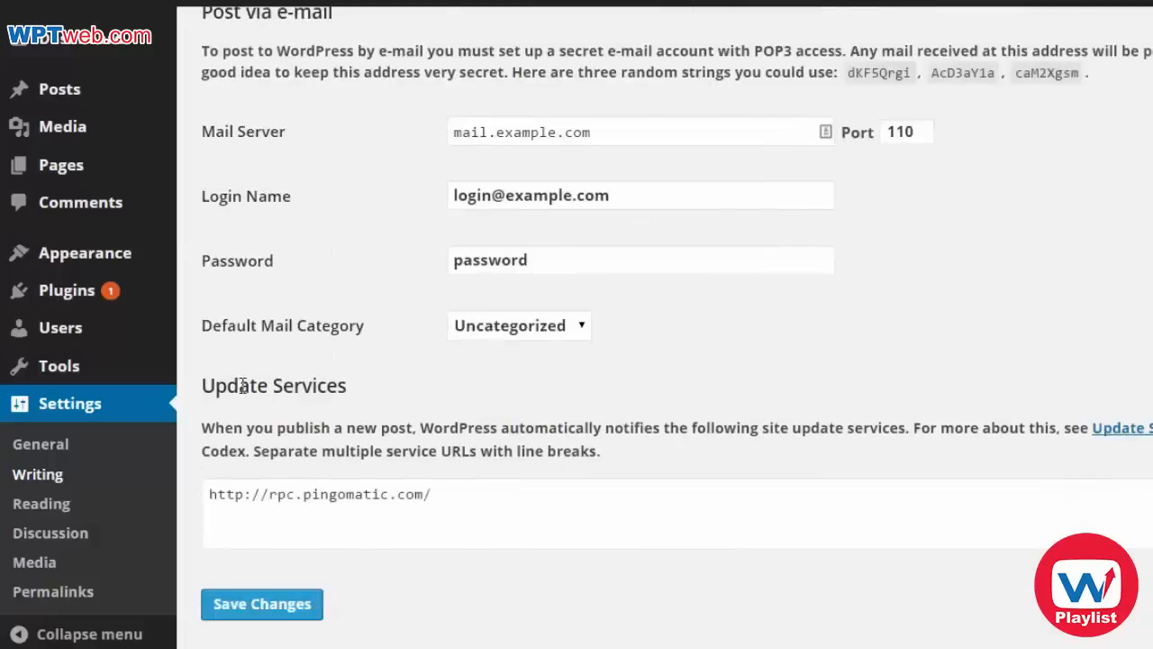
double_click(318, 386)
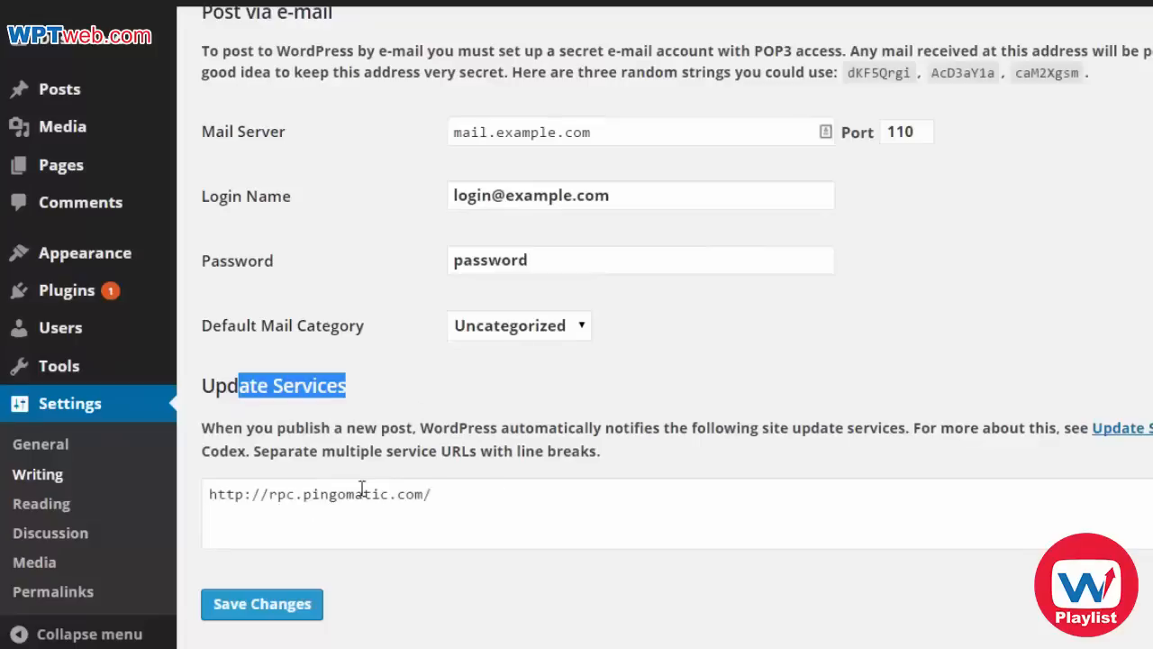
mouse_move(501, 499)
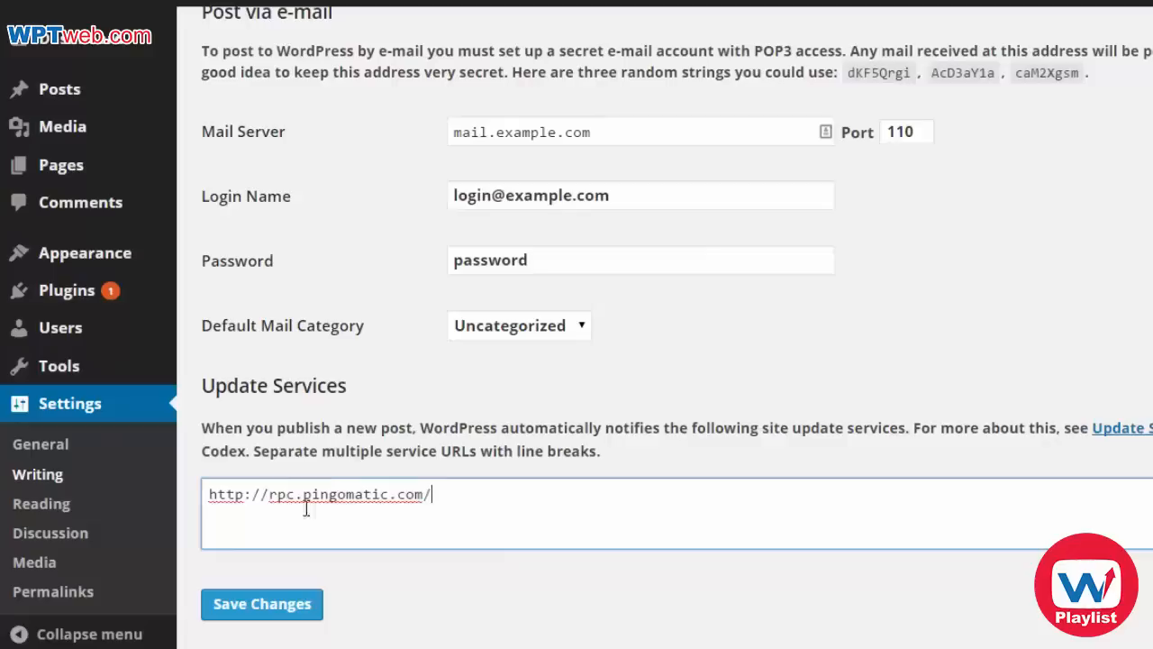
mouse_move(39, 503)
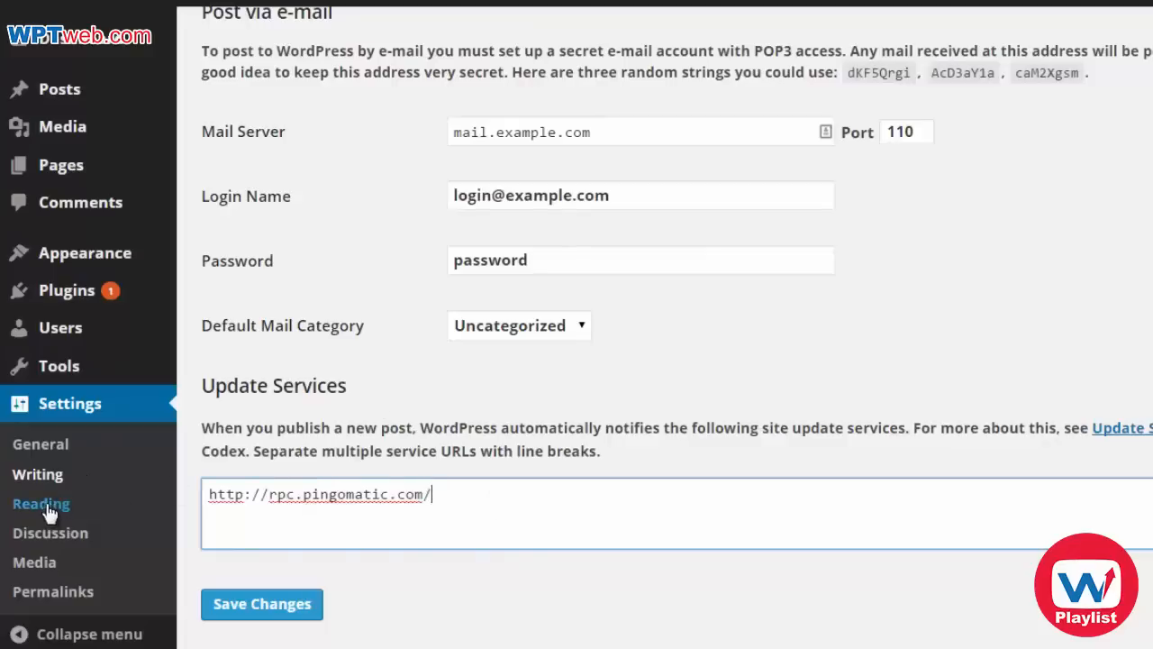
click(40, 502)
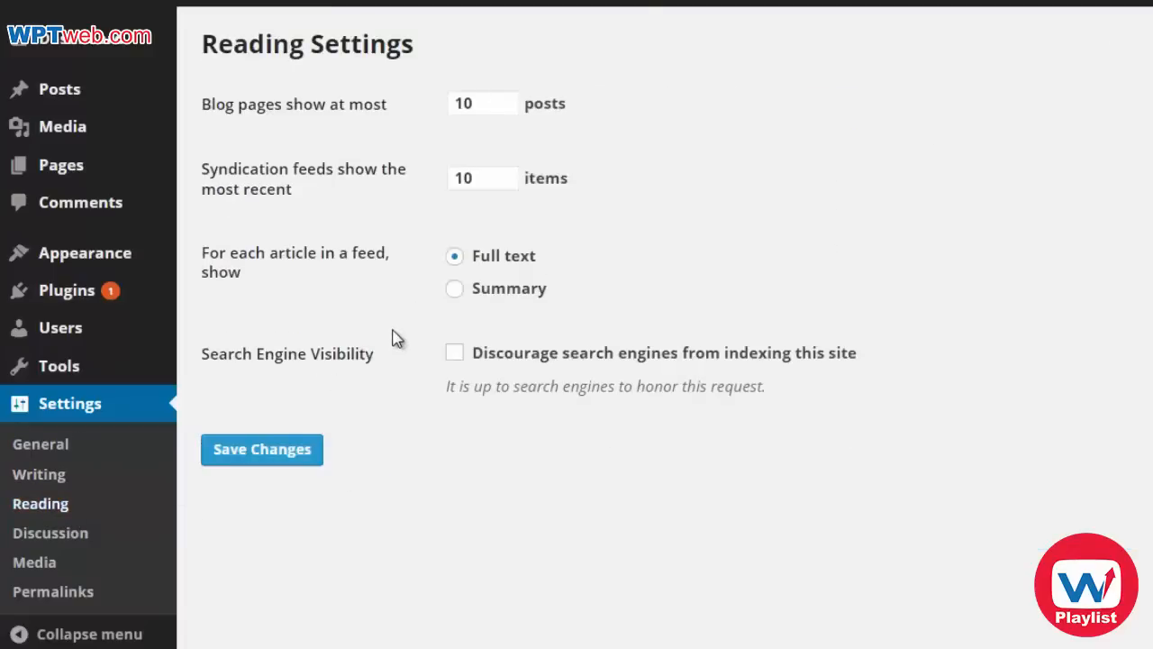
mouse_move(431, 173)
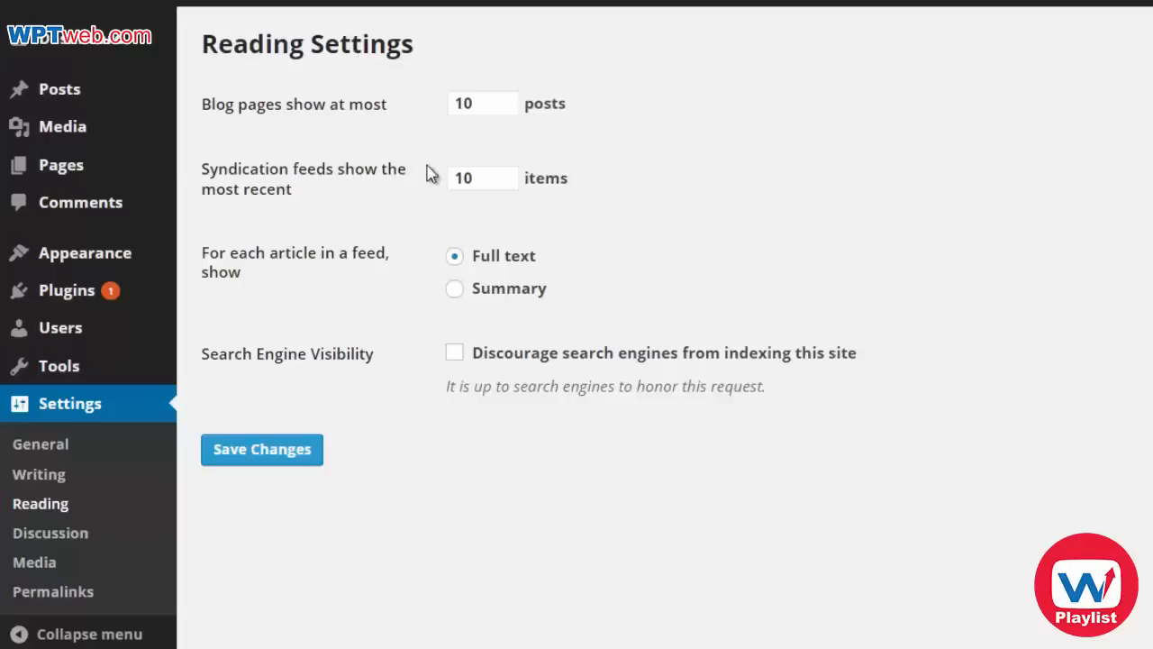
mouse_move(357, 130)
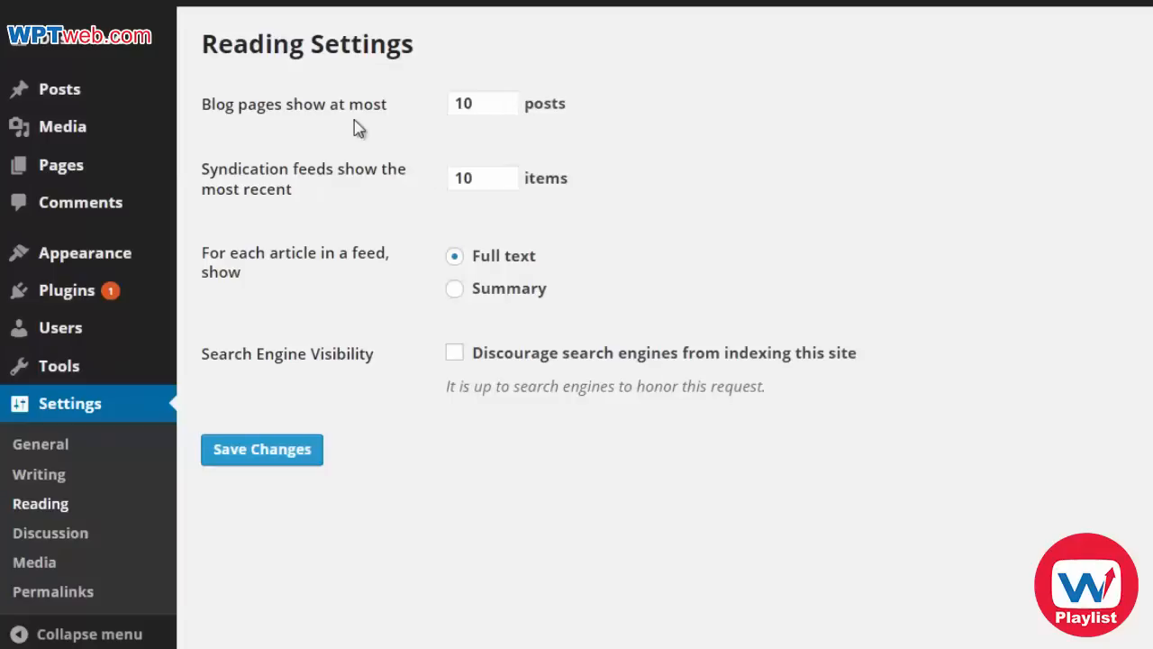
mouse_move(527, 97)
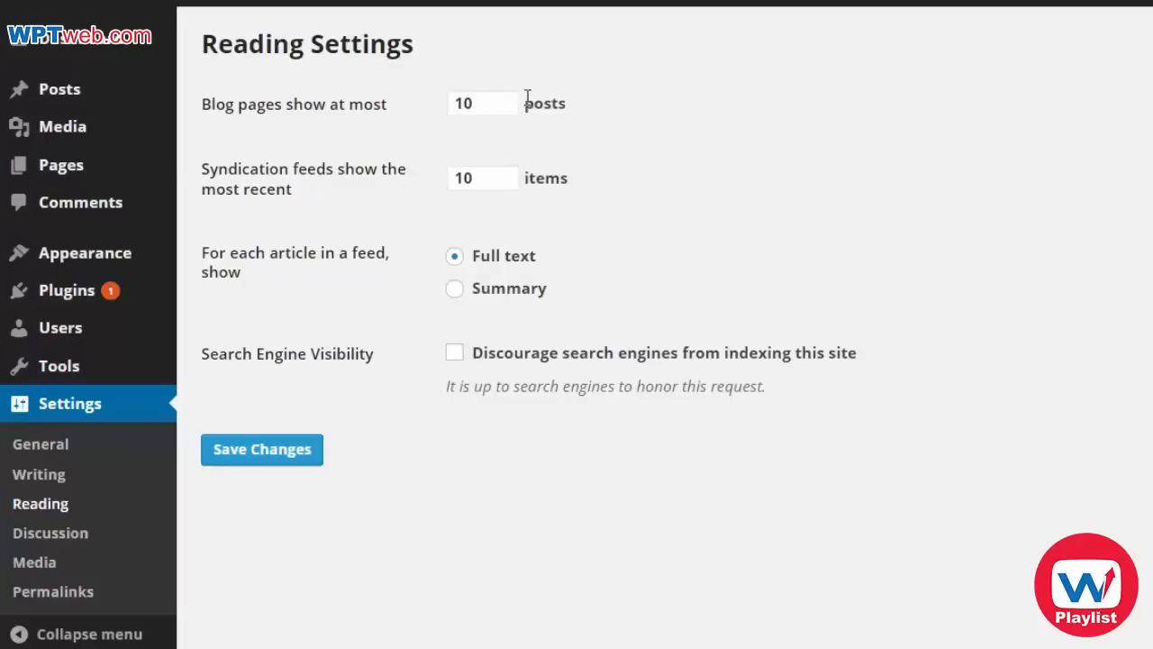
mouse_move(573, 385)
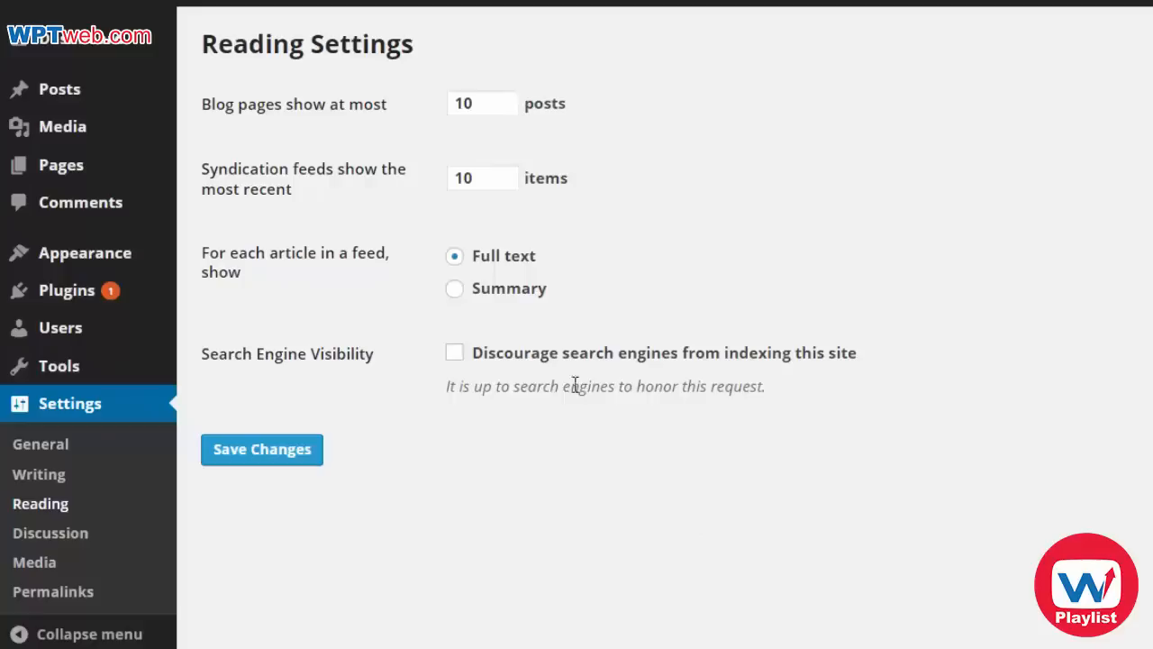
mouse_move(450, 128)
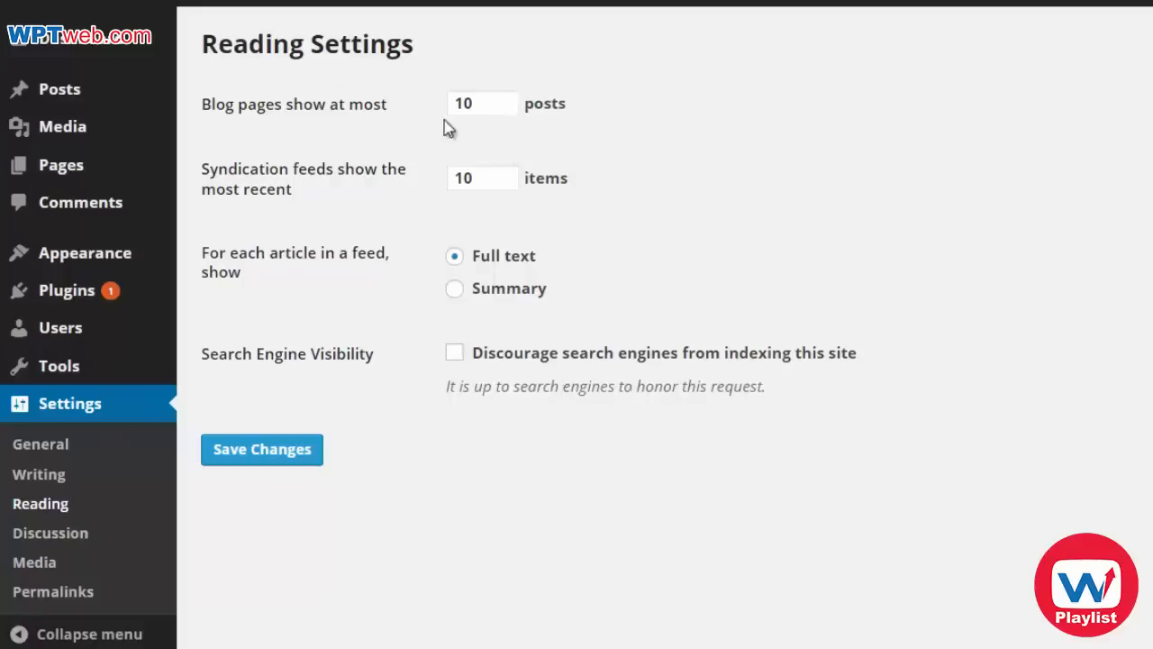
mouse_move(566, 124)
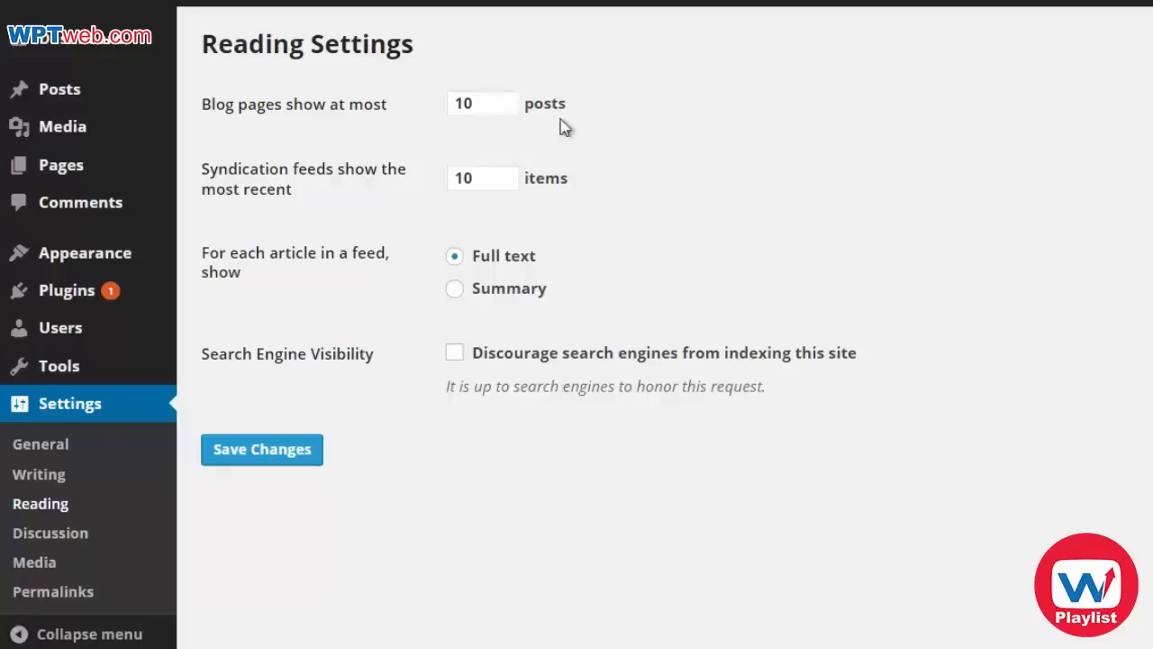
mouse_move(244, 262)
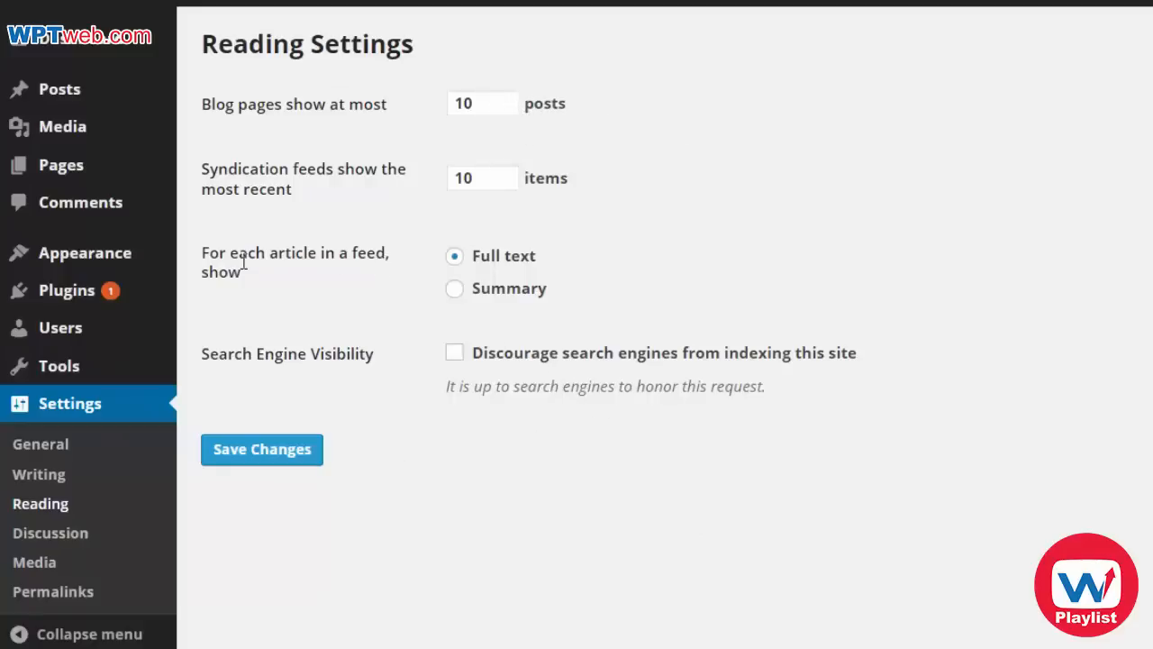
mouse_move(400, 131)
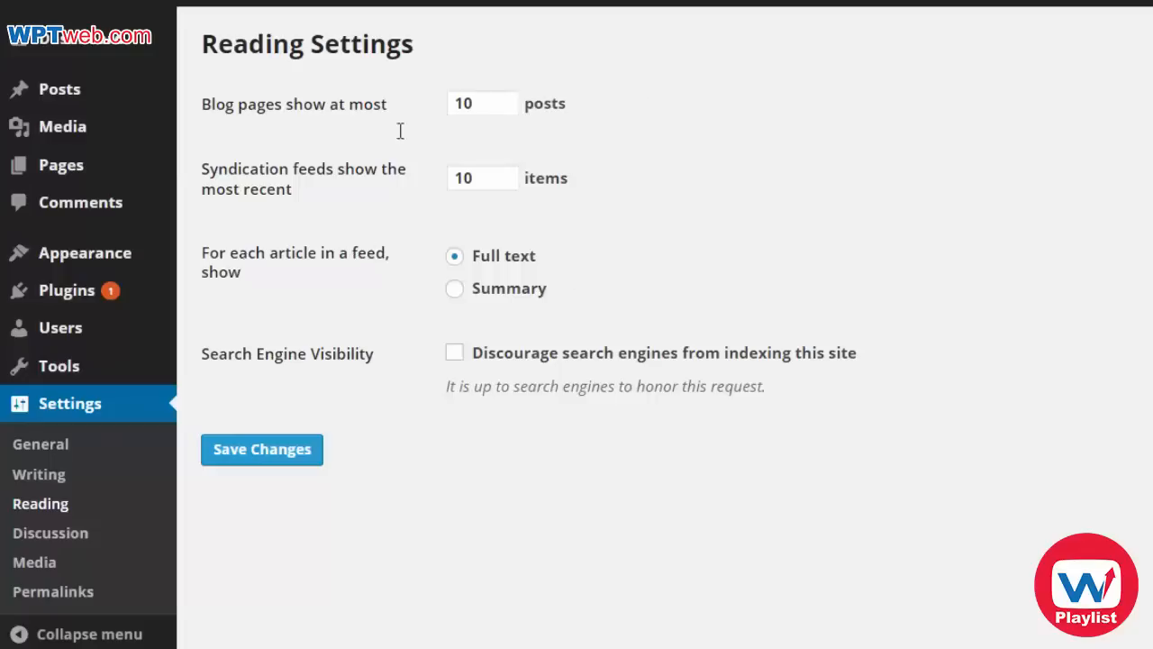
mouse_move(624, 458)
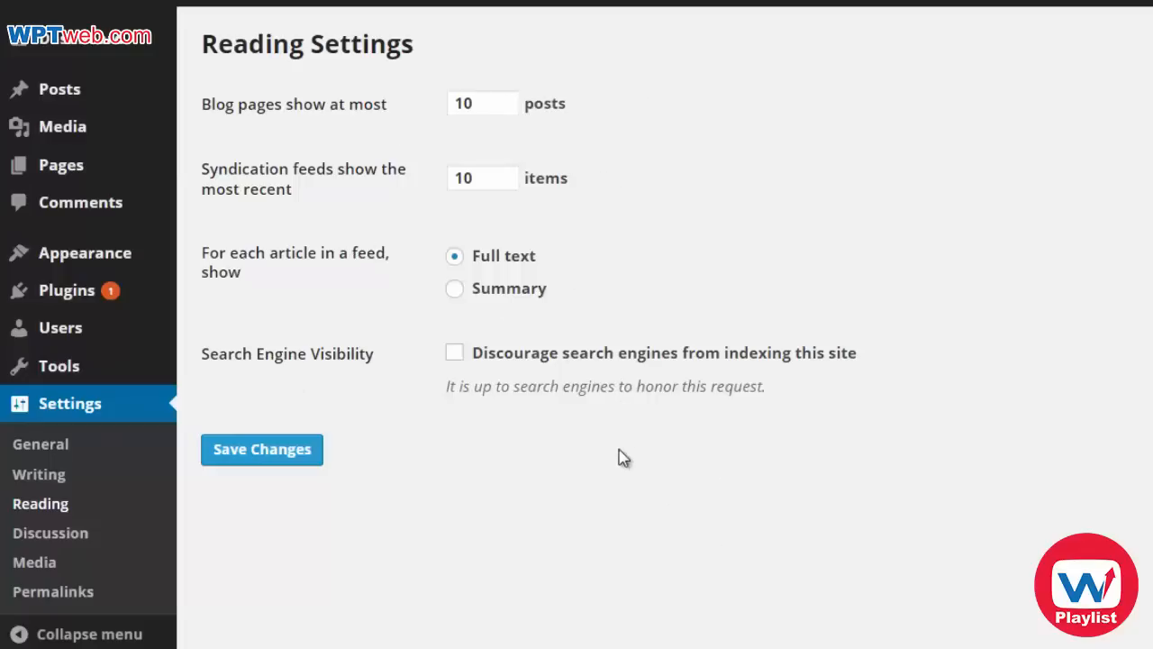
mouse_move(523, 303)
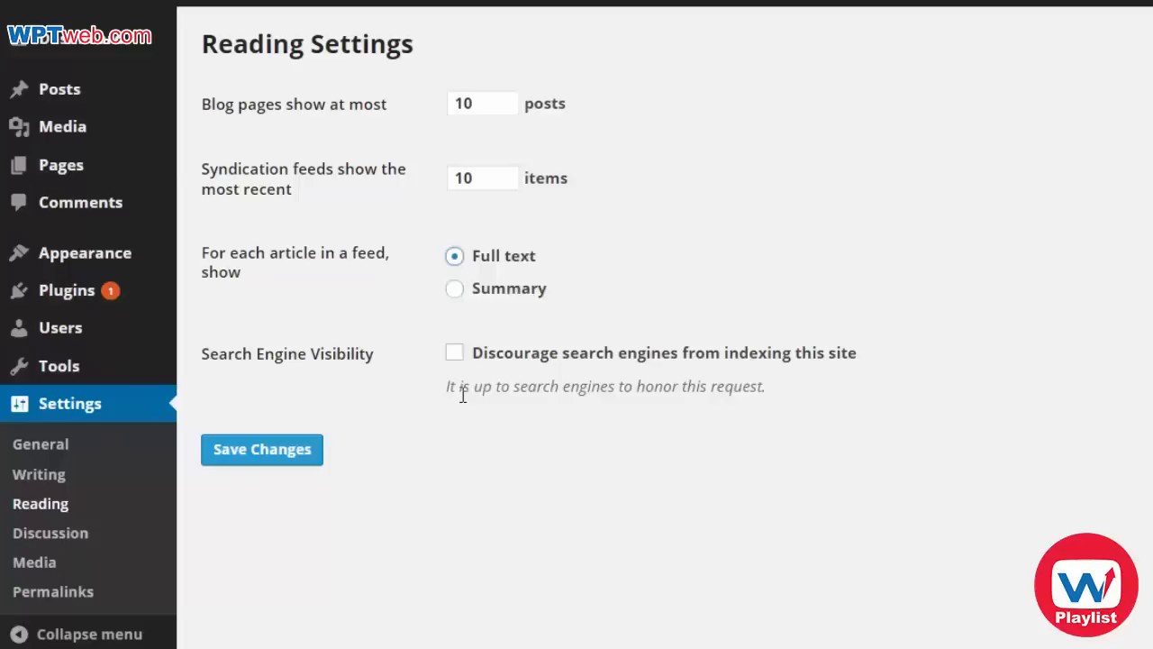
mouse_move(825, 371)
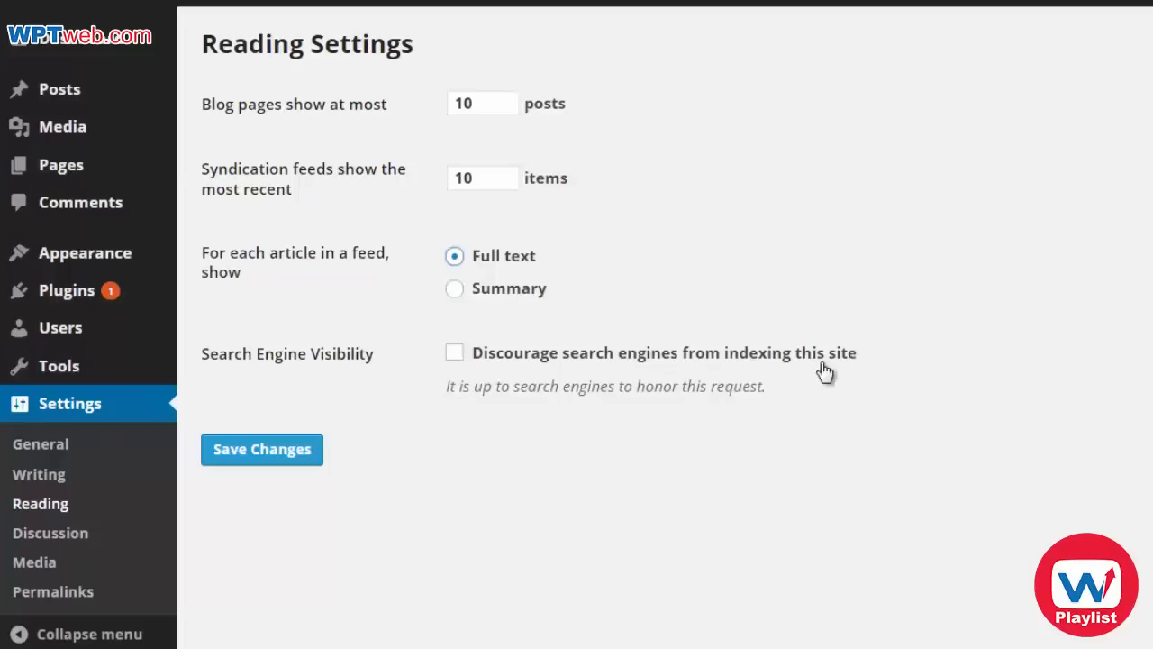
Step: Enable 'Discourage search engines from indexing this site' and save Reading settings
click(454, 351)
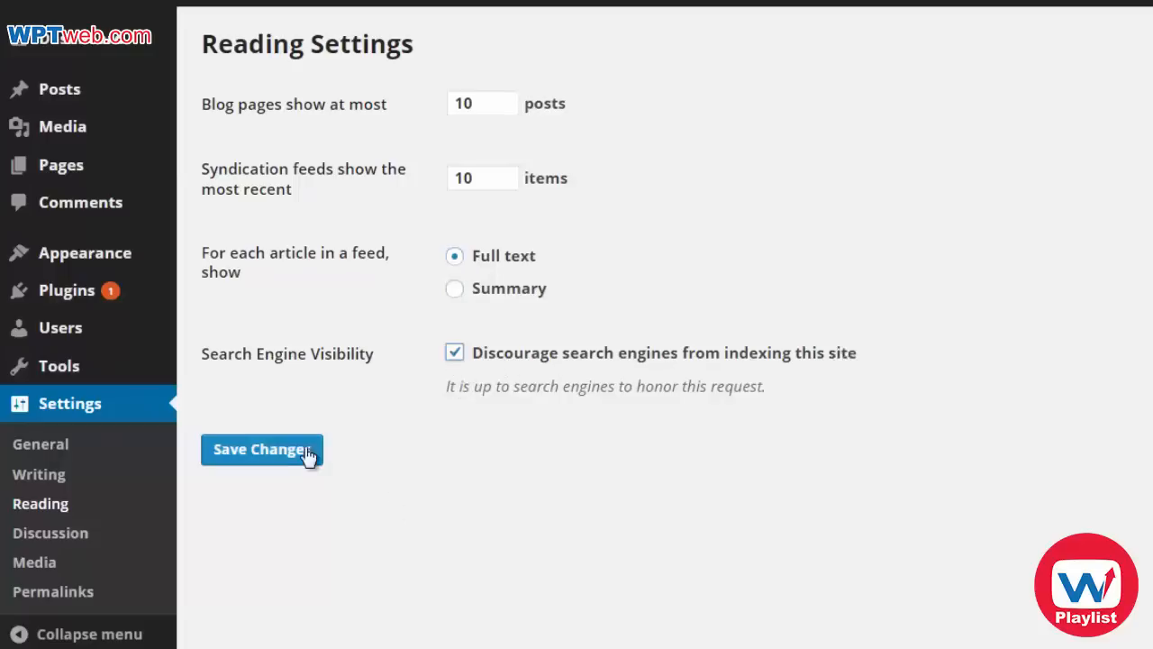
mouse_move(297, 540)
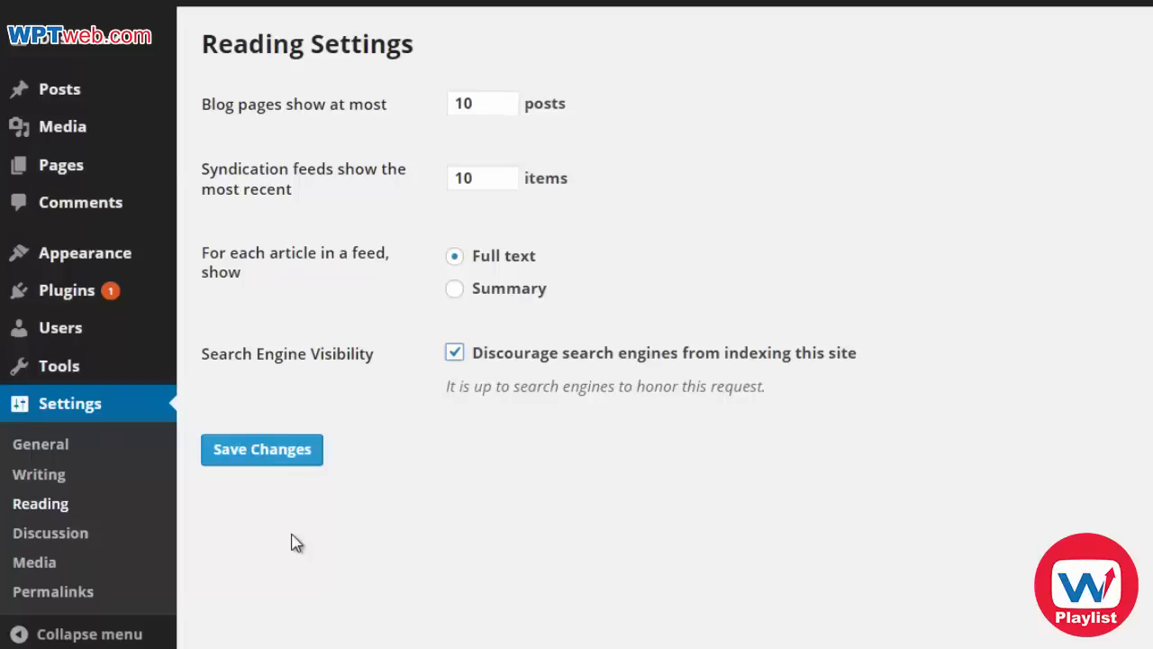
click(49, 533)
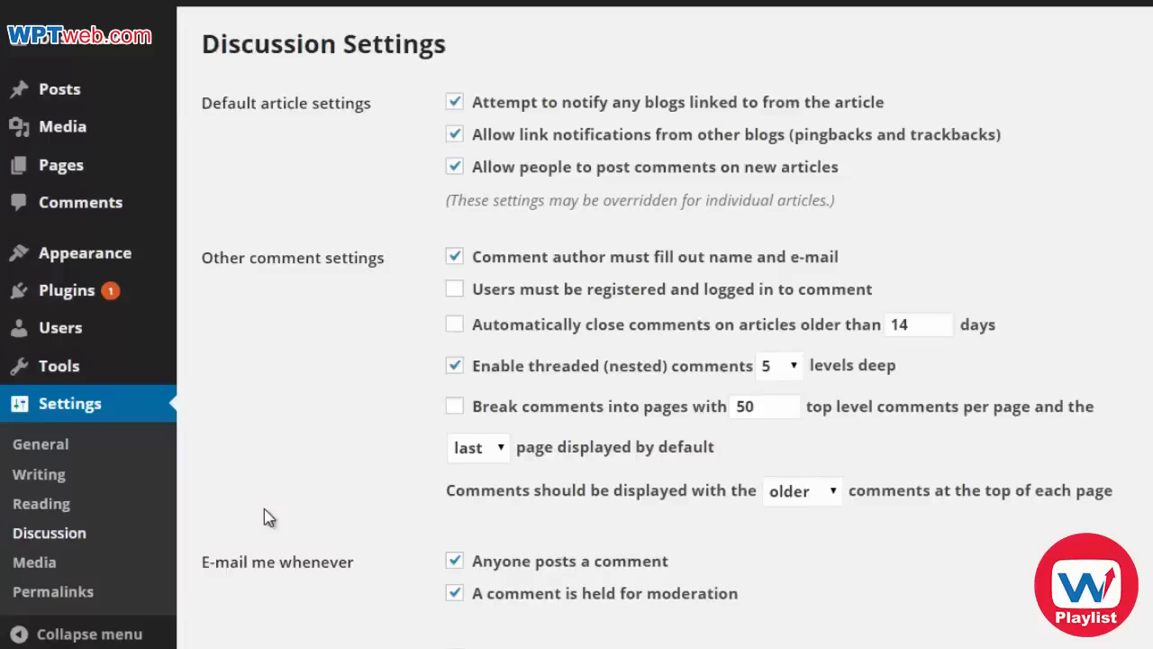
mouse_move(97, 545)
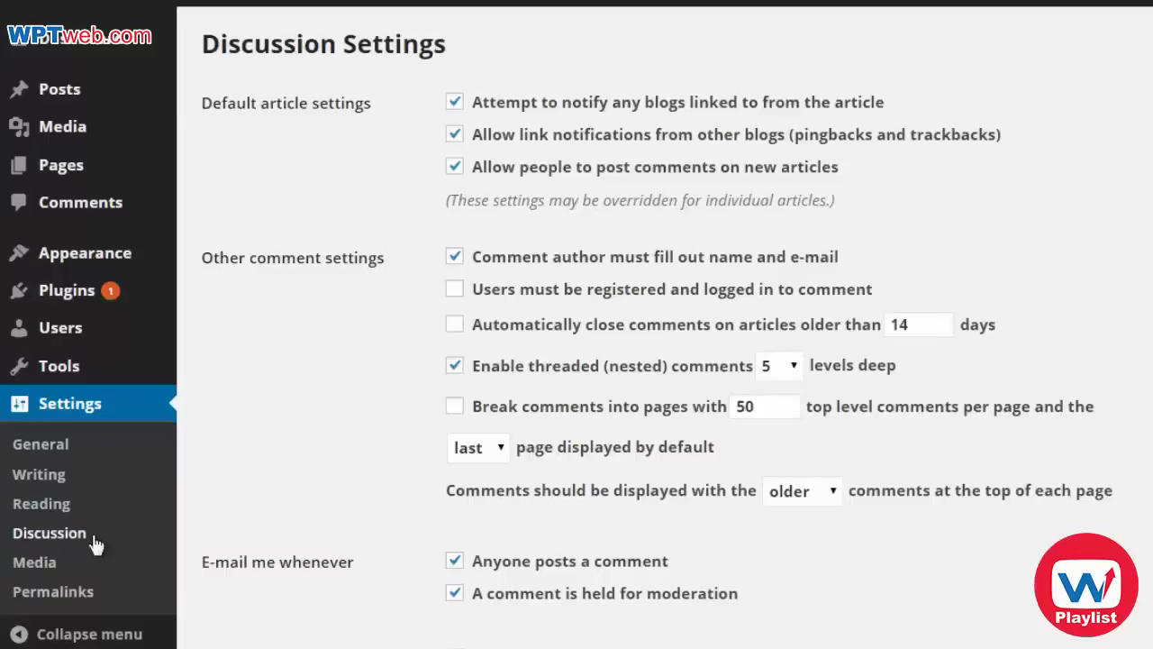
Step: Leave Discussion settings unchanged and go to Media settings with default image sizes
click(32, 562)
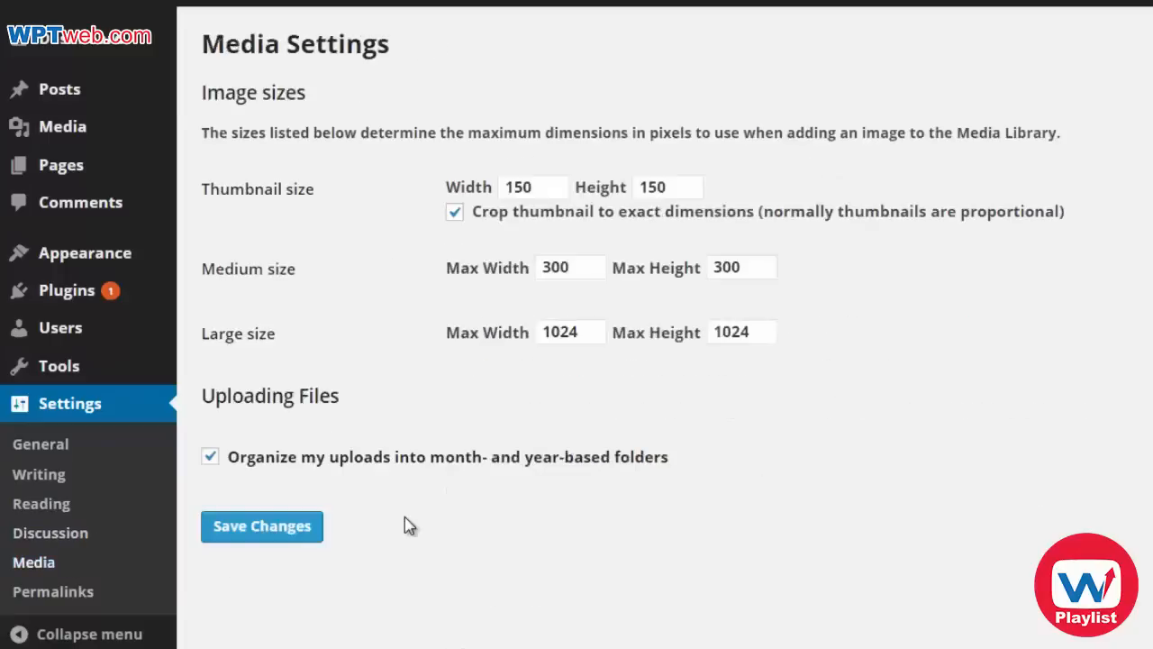
mouse_move(450, 559)
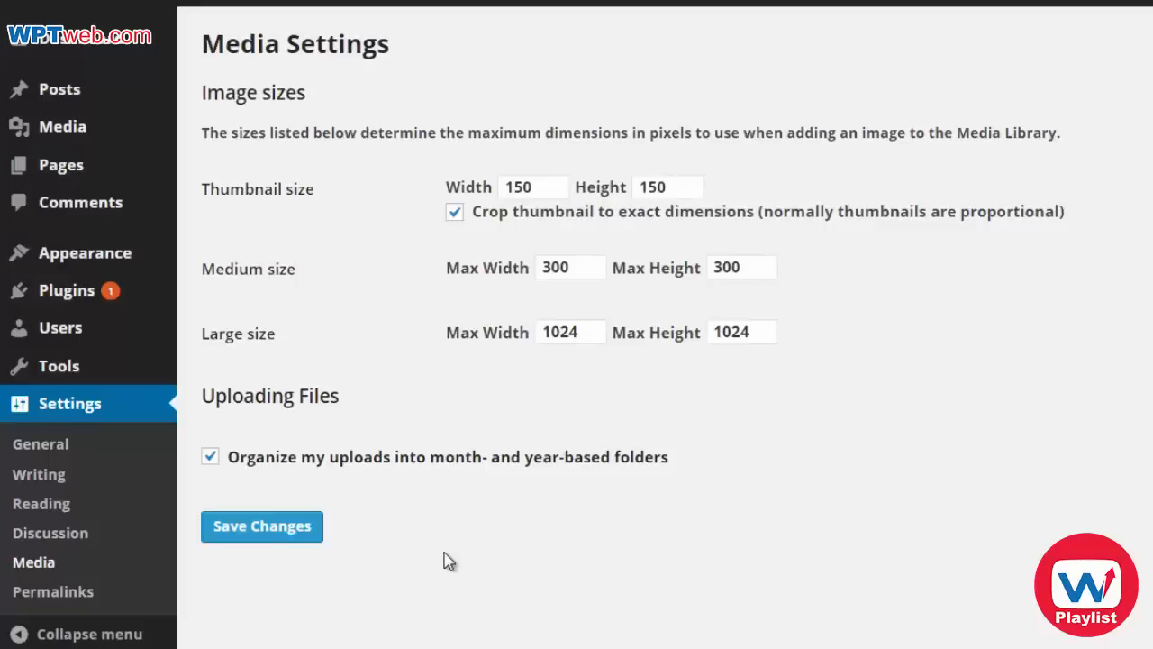